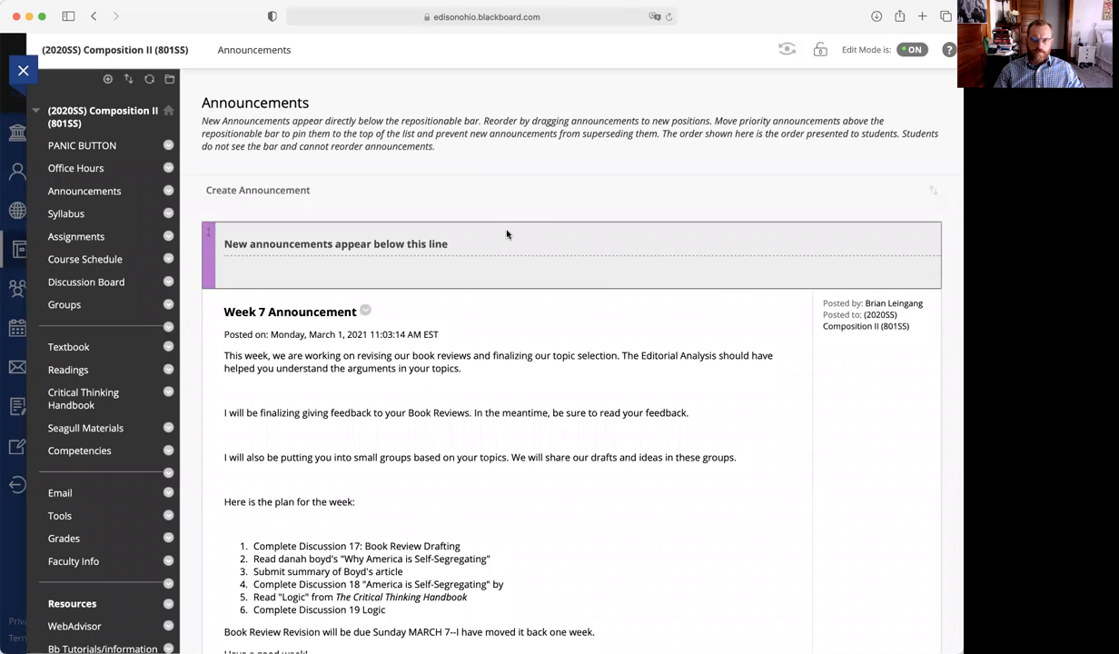
mouse_move(661, 267)
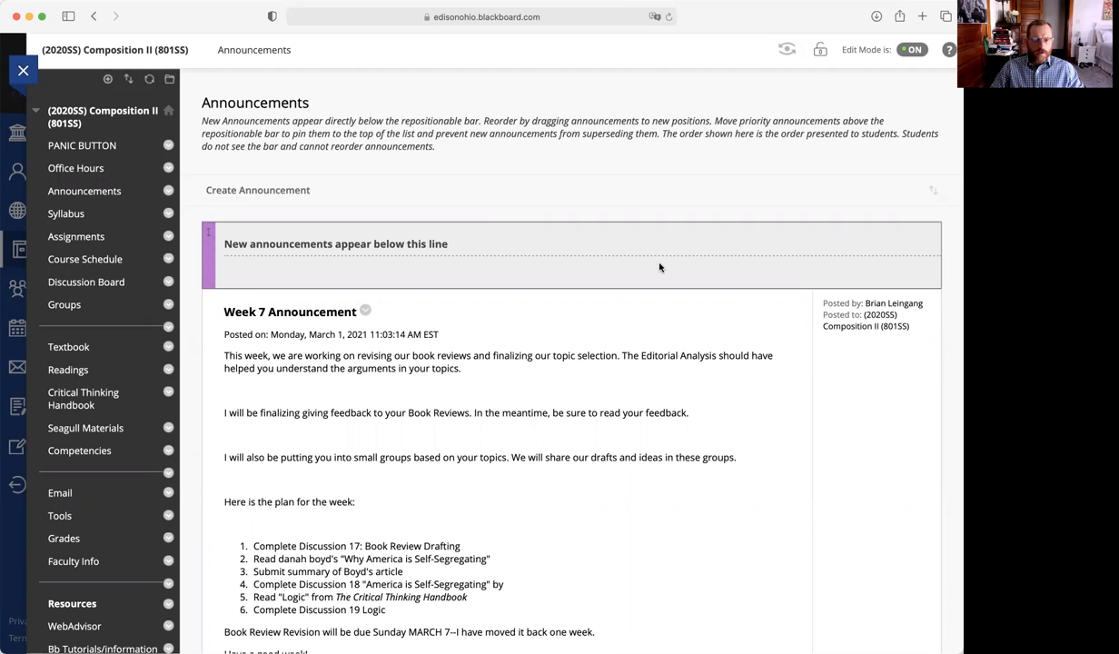
mouse_move(610, 225)
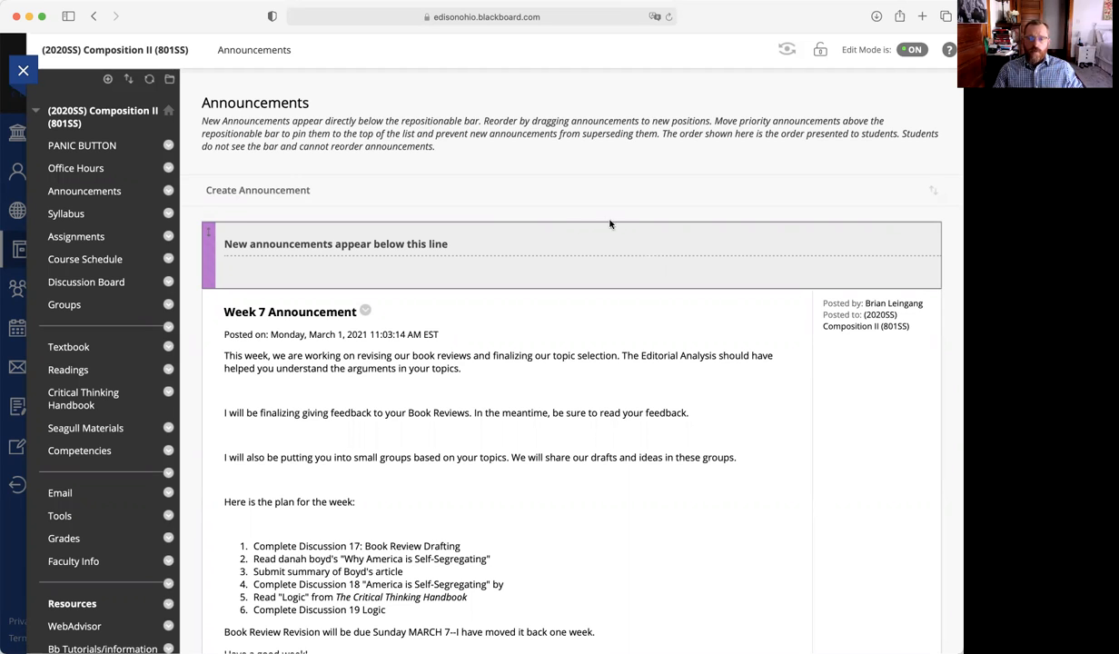
Open Week 7 from the announcement, highlighting the Logic reading and Discussion 17 task.
scroll("down", 3)
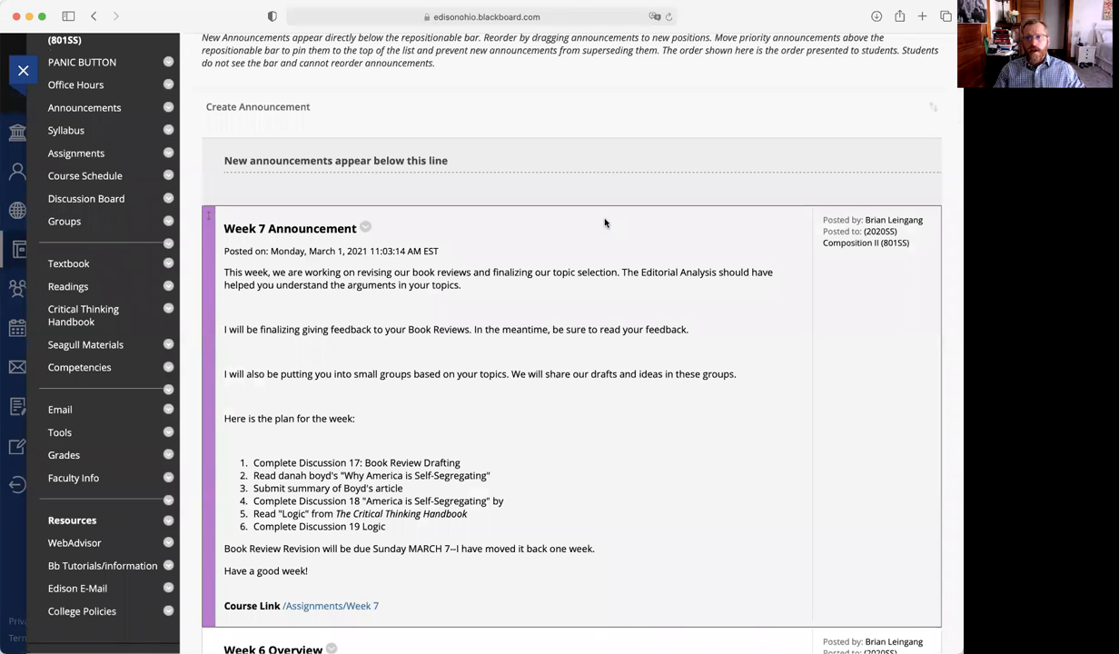
scroll("down", 3)
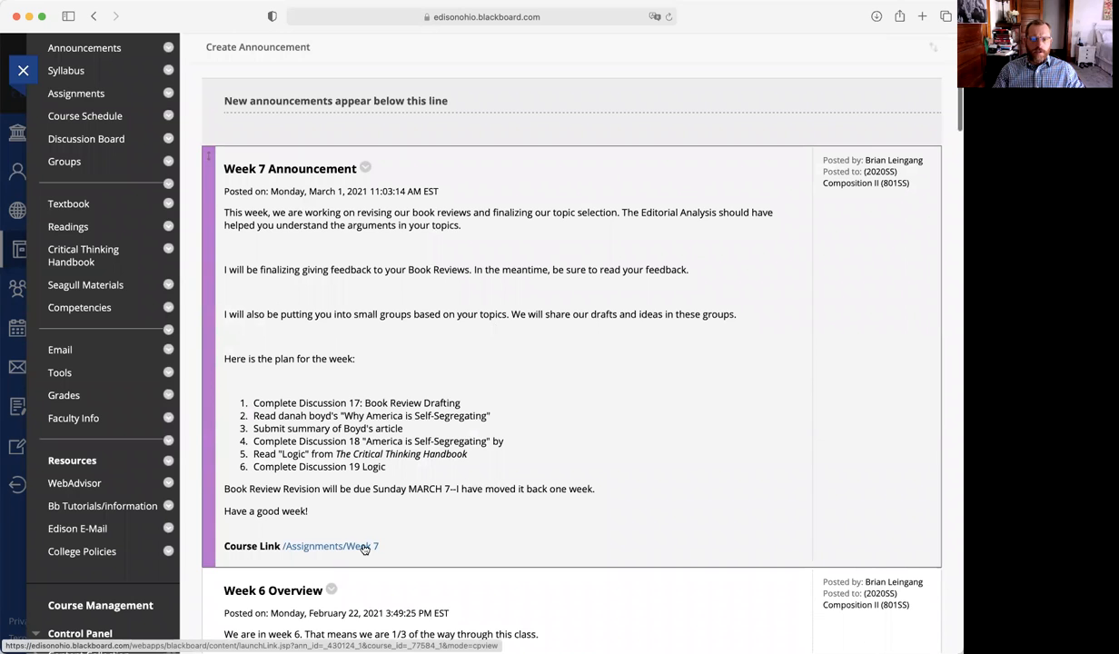
left_click(353, 546)
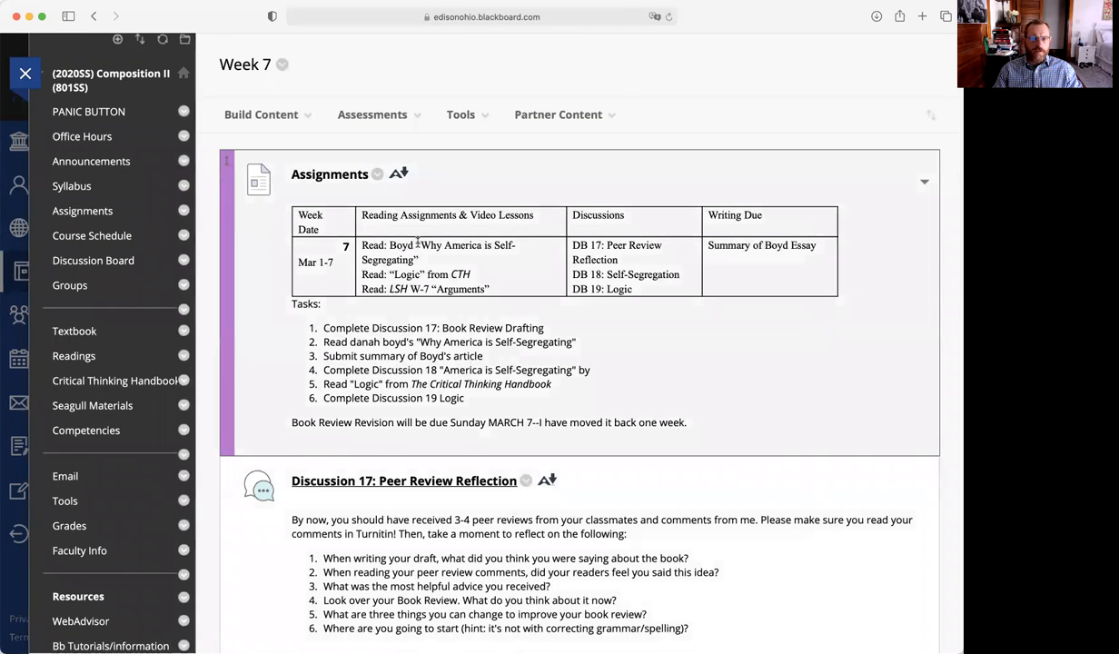
left_click_drag(418, 245, 418, 259)
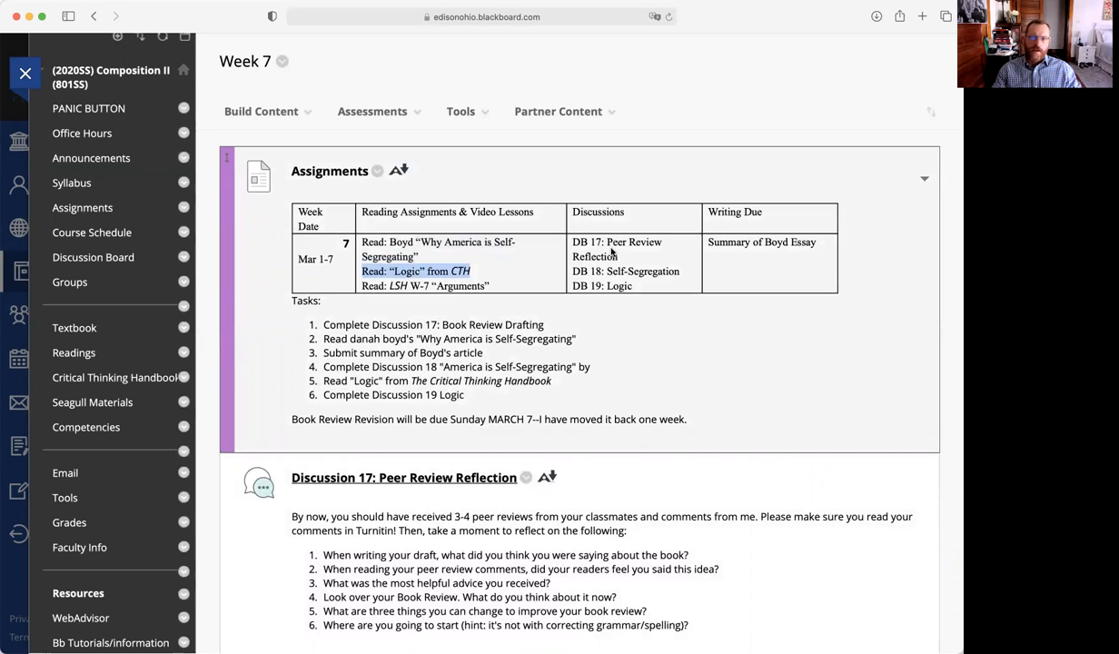
scroll("down", 3)
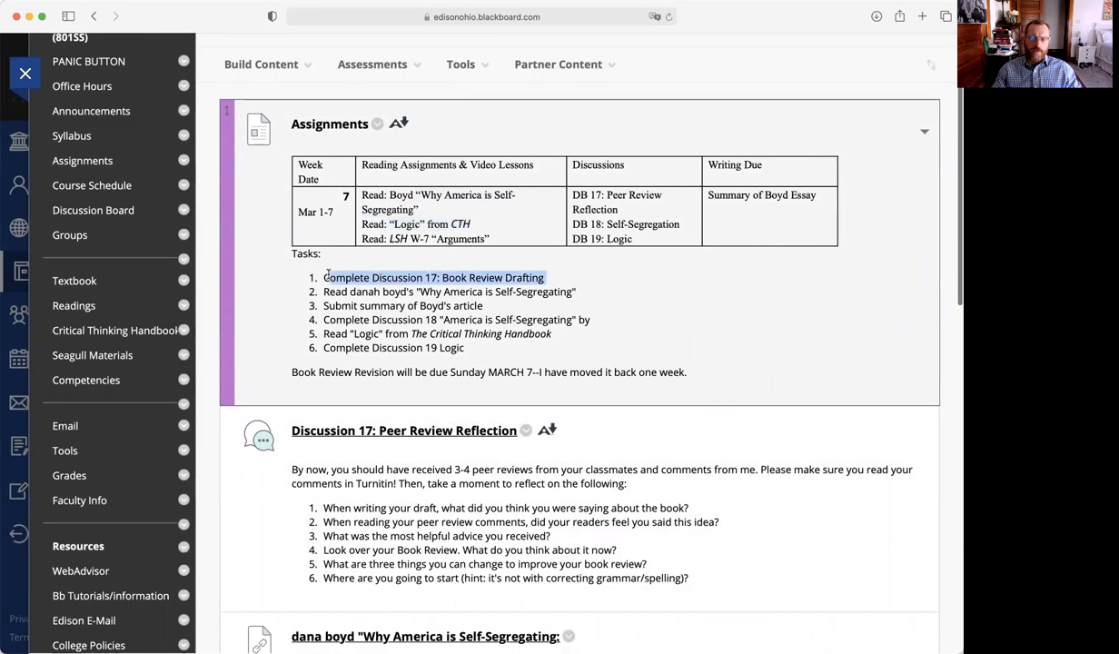
double_click(433, 277)
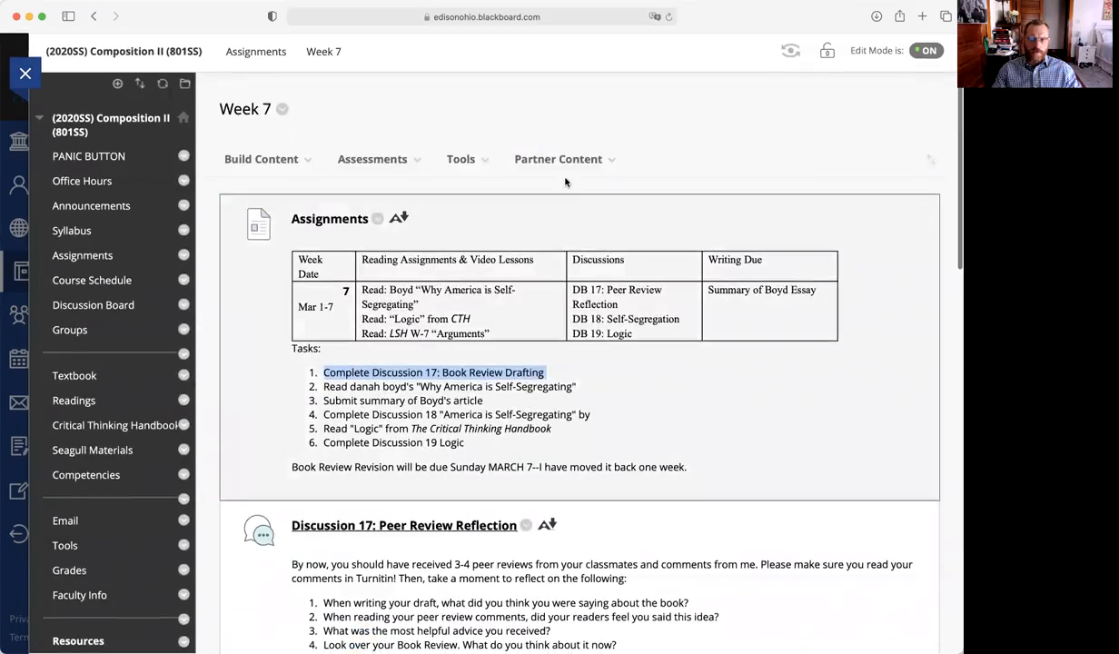
Add a Book Review course link described as 'Take the Book Review… Assignment.'.
left_click(261, 159)
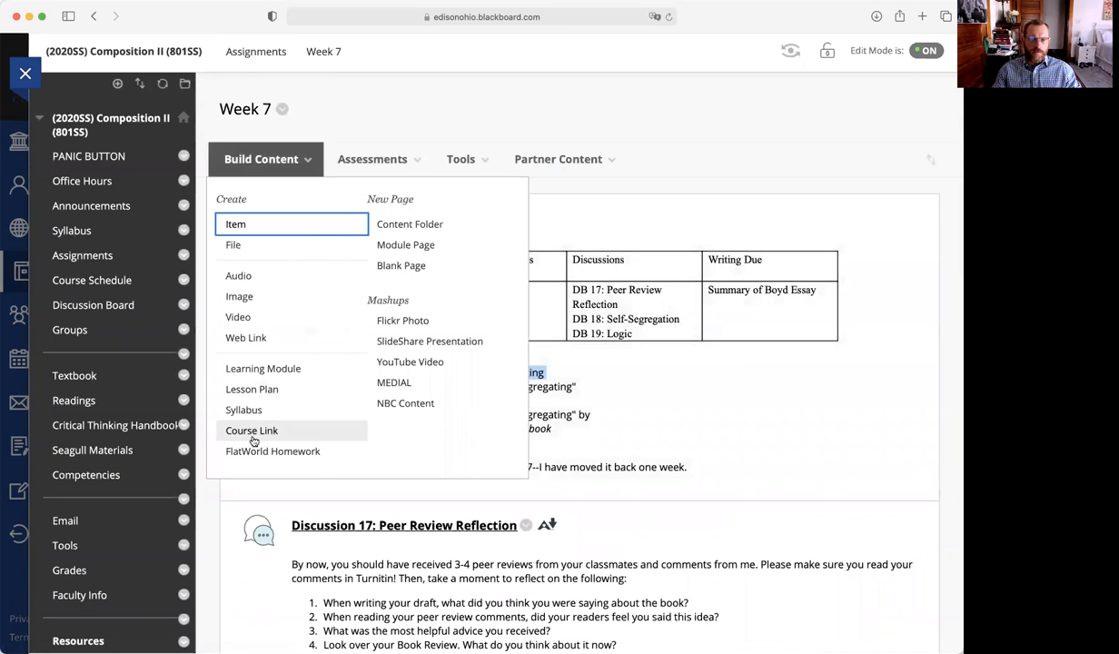
left_click(251, 429)
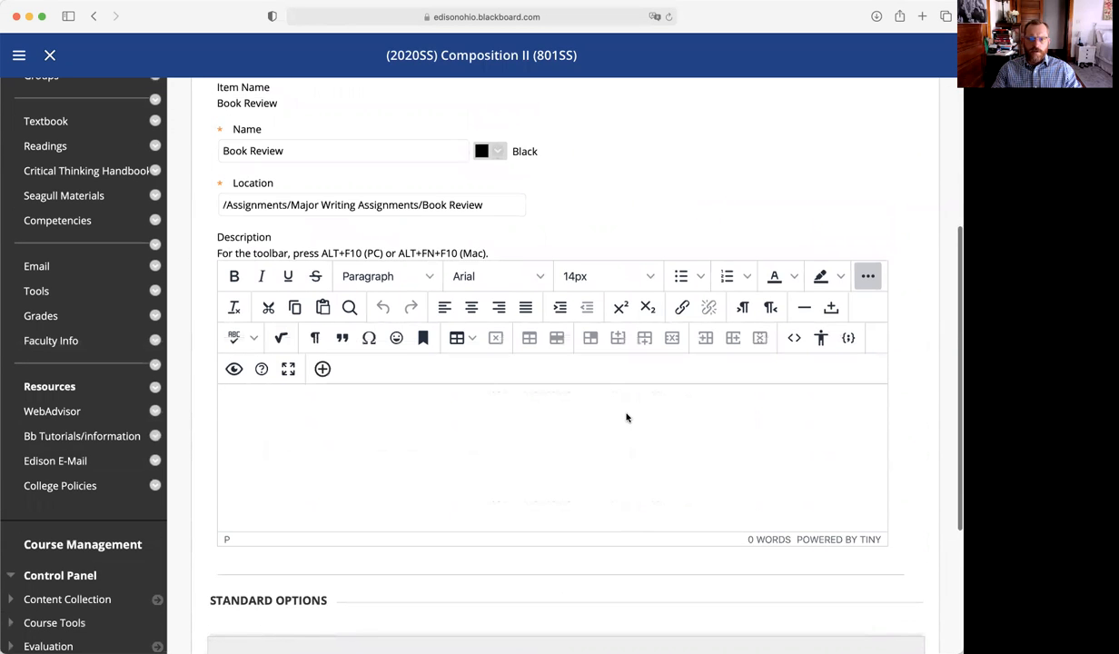
type("Take this link to go to t")
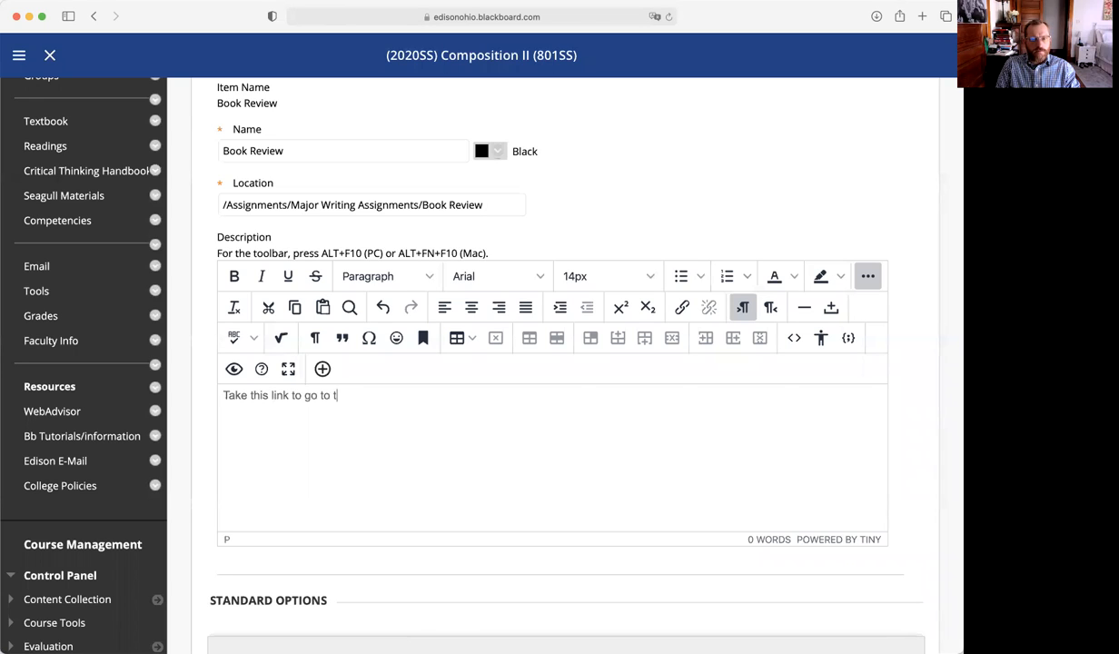
type("he Book Review Peer Mark A")
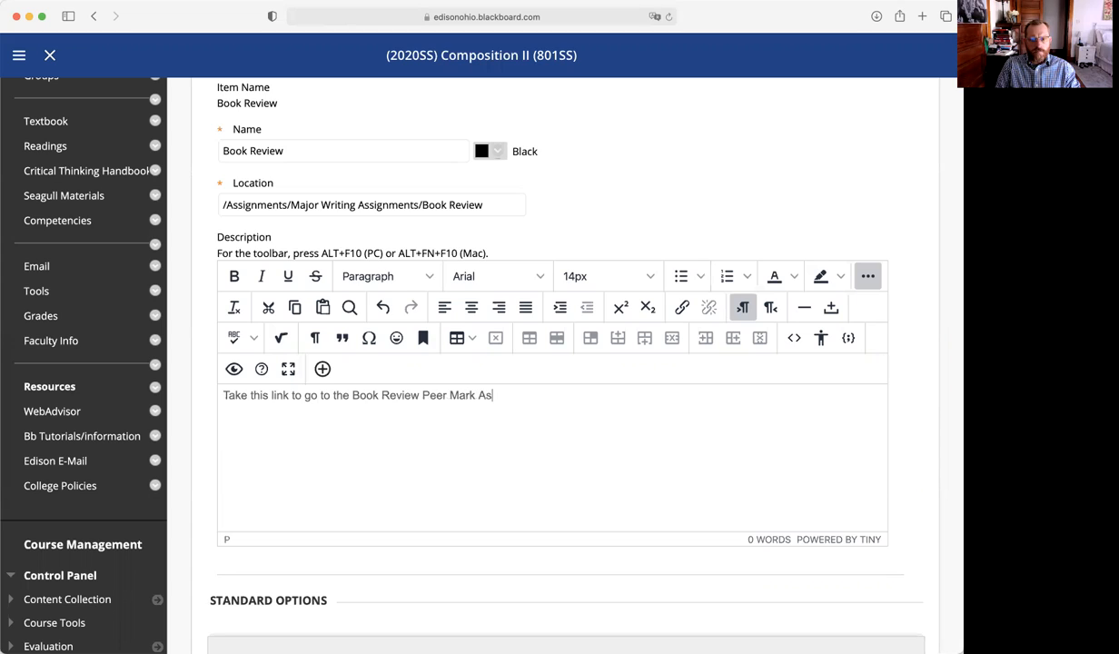
type("signmen")
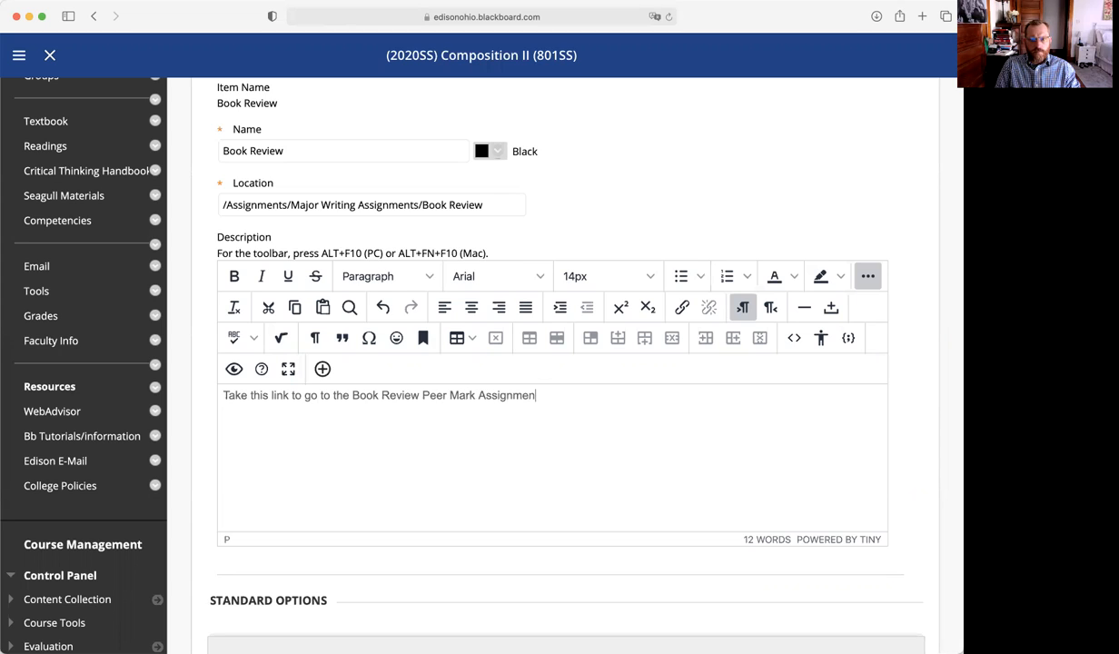
type("t")
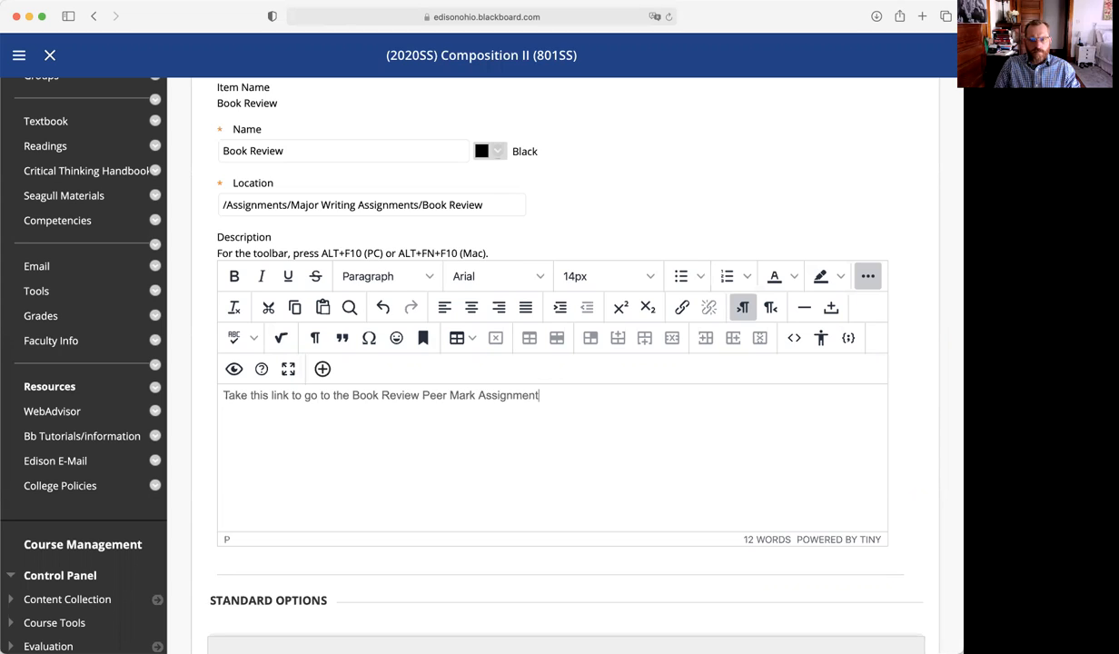
type(".")
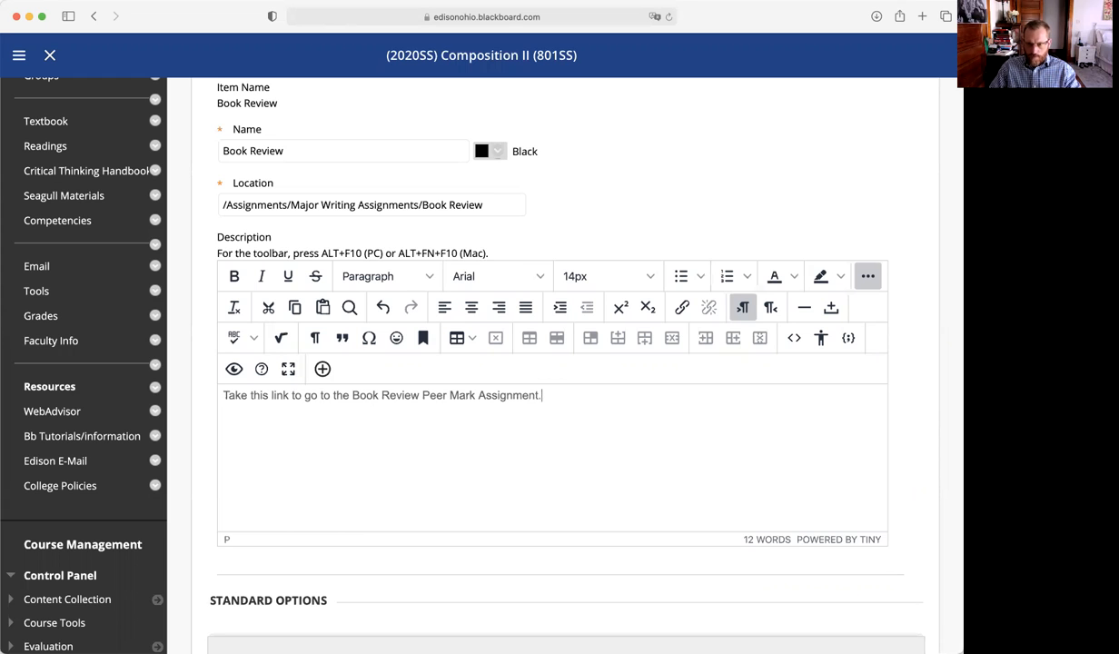
scroll("down", 3)
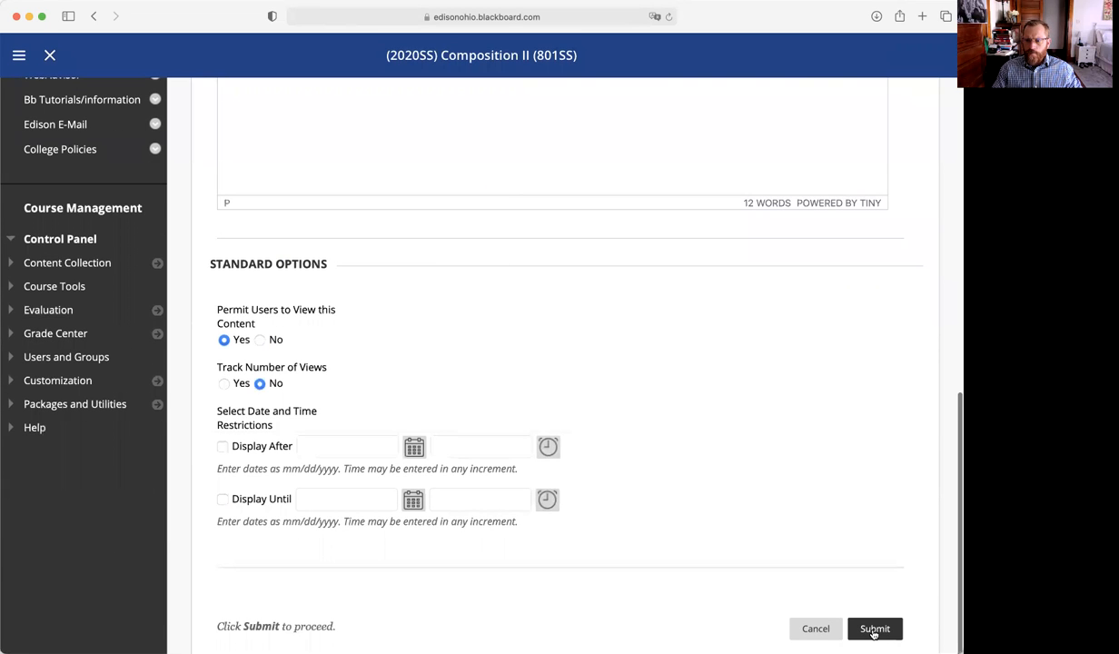
Submit the Book Review link and scroll through the folder's Book Review items.
left_click(874, 629)
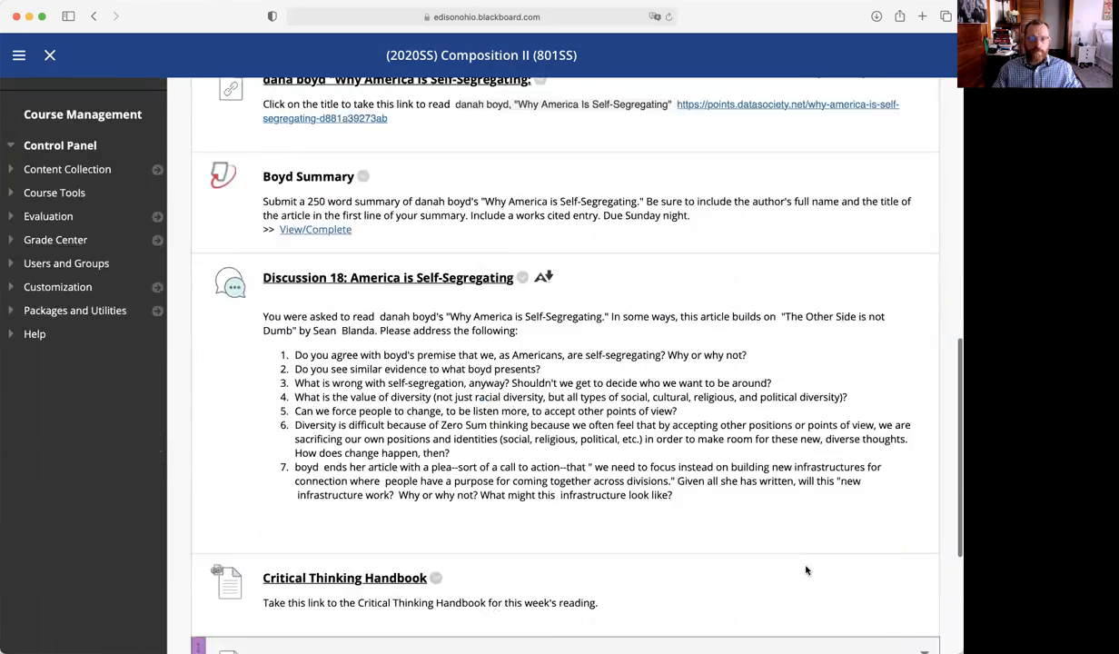
scroll("down", 3)
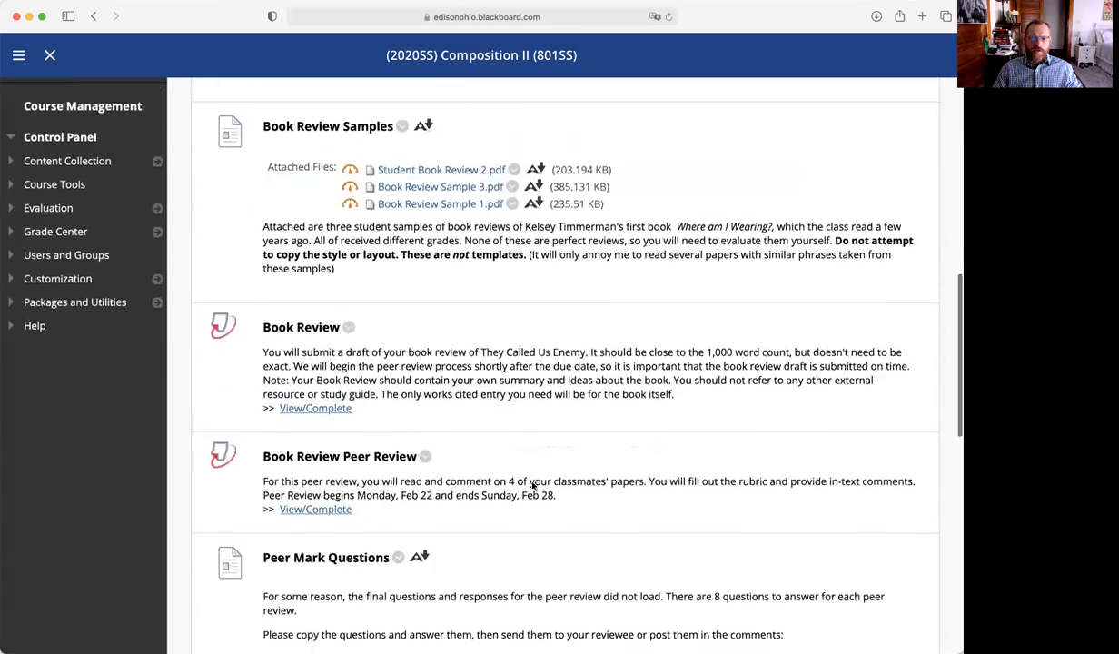
scroll("down", 3)
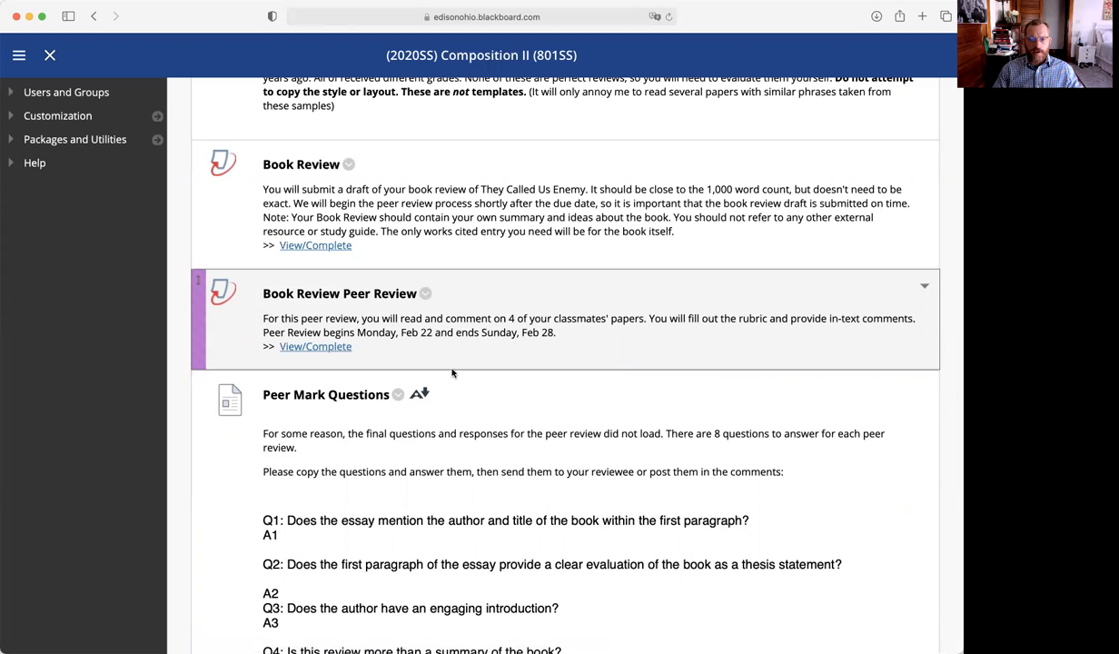
scroll("down", 3)
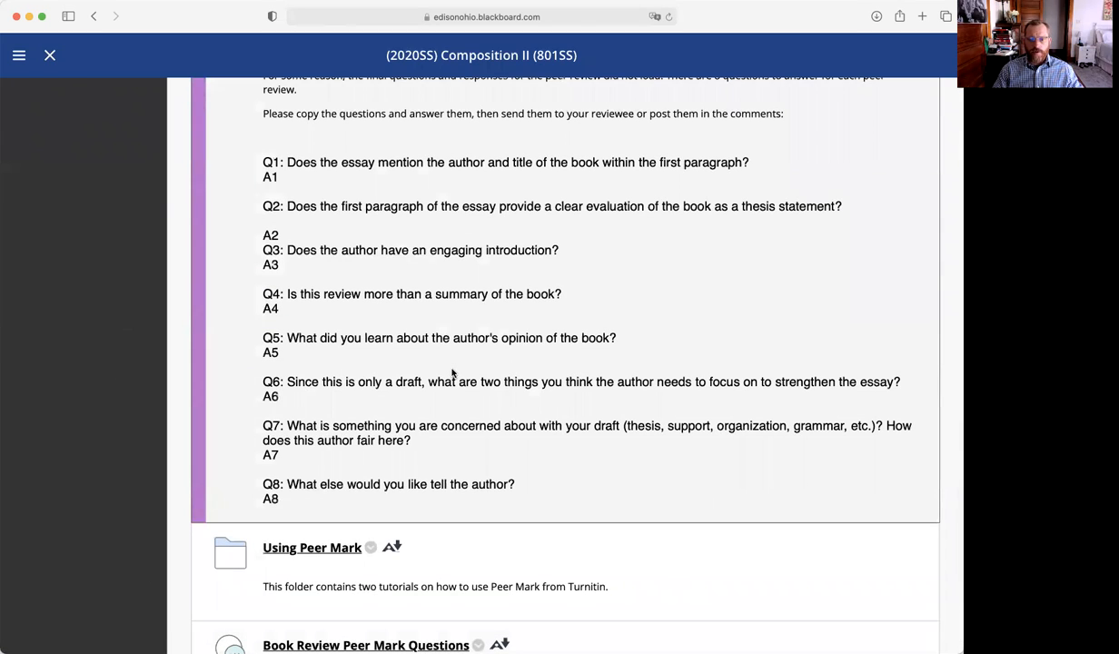
scroll("down", 3)
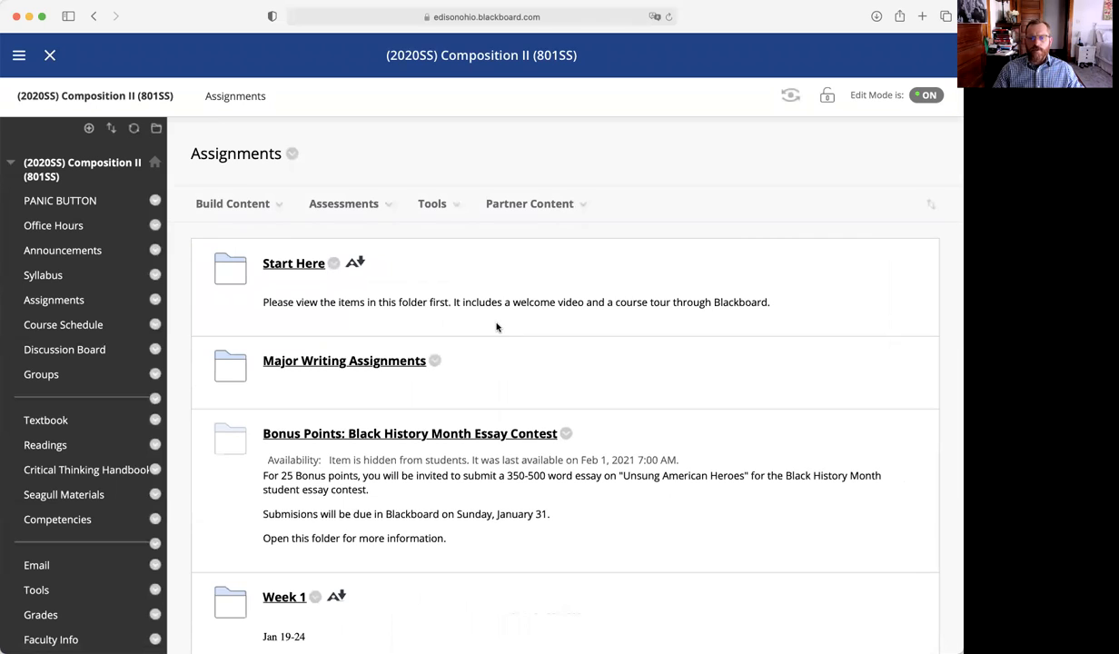
In the Summaries notes, highlight a word and note 9's book title, then reach Week 4.
scroll("down", 3)
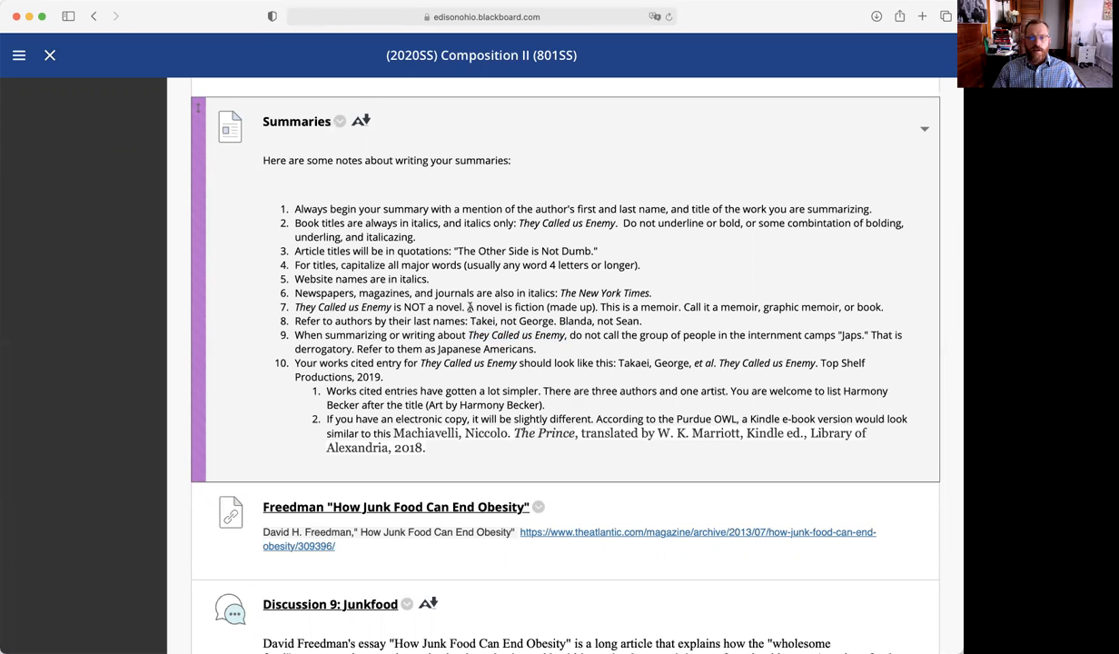
double_click(517, 335)
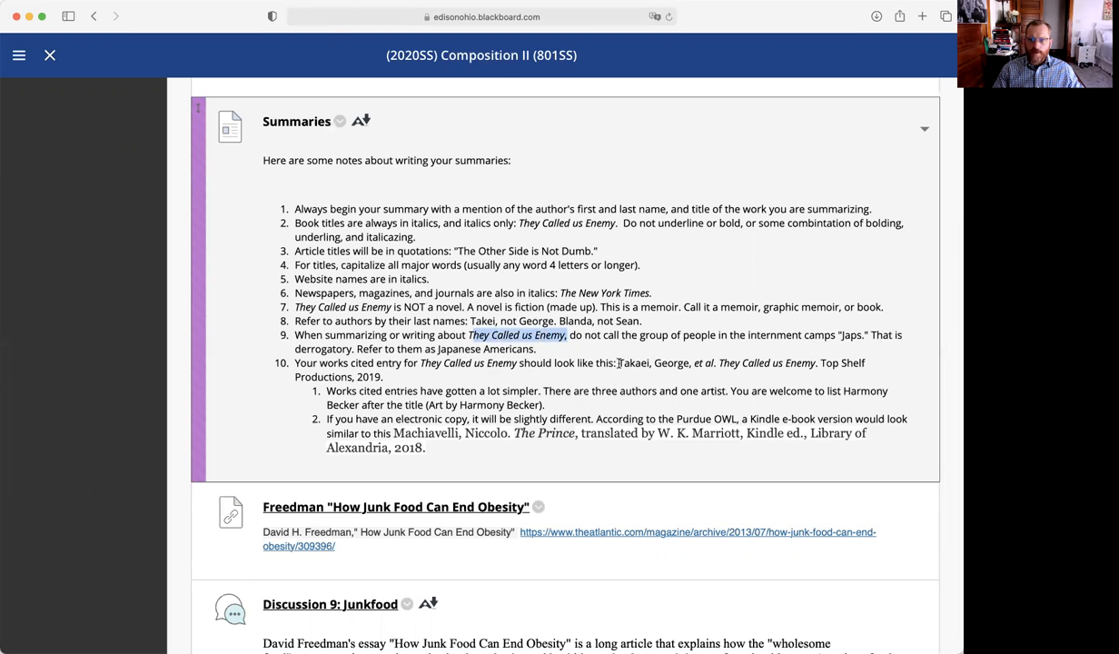
left_click_drag(618, 362, 382, 377)
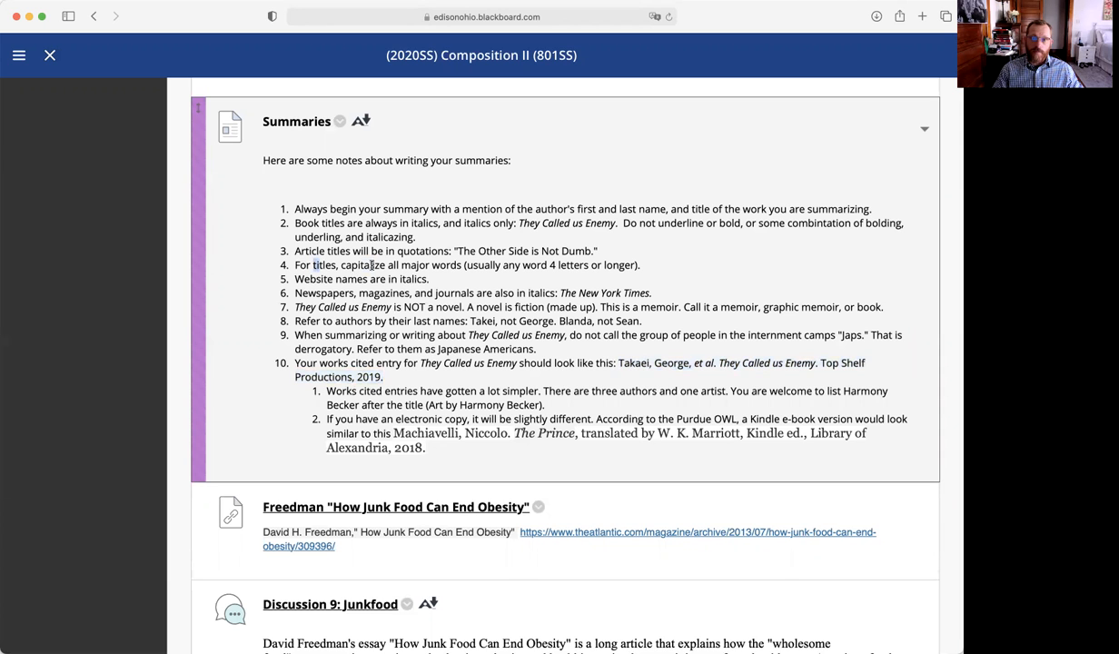
left_click_drag(309, 279, 384, 278)
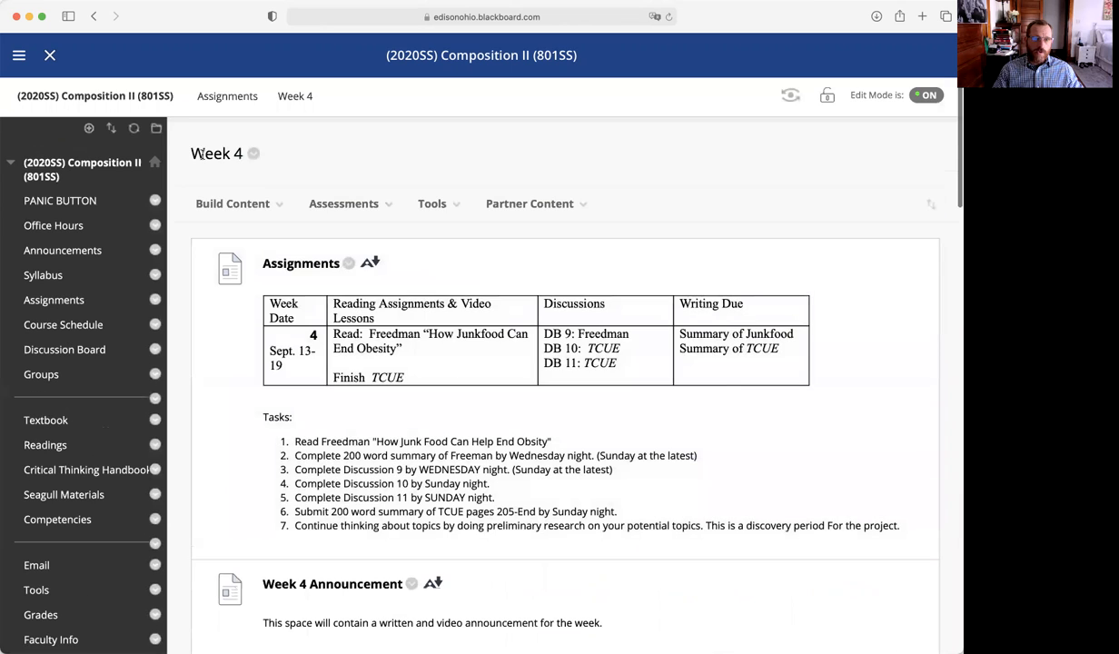
Return to the Assignments list and scroll Week 7 to Discussion 17 and the Boyd Summary.
left_click(227, 95)
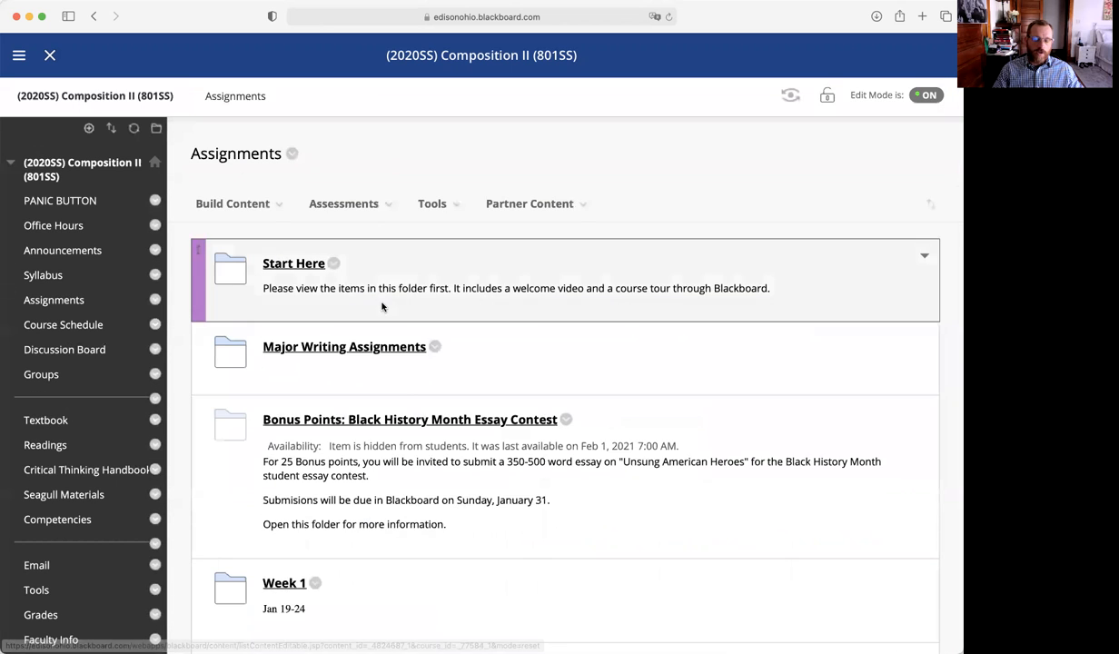
scroll("down", 3)
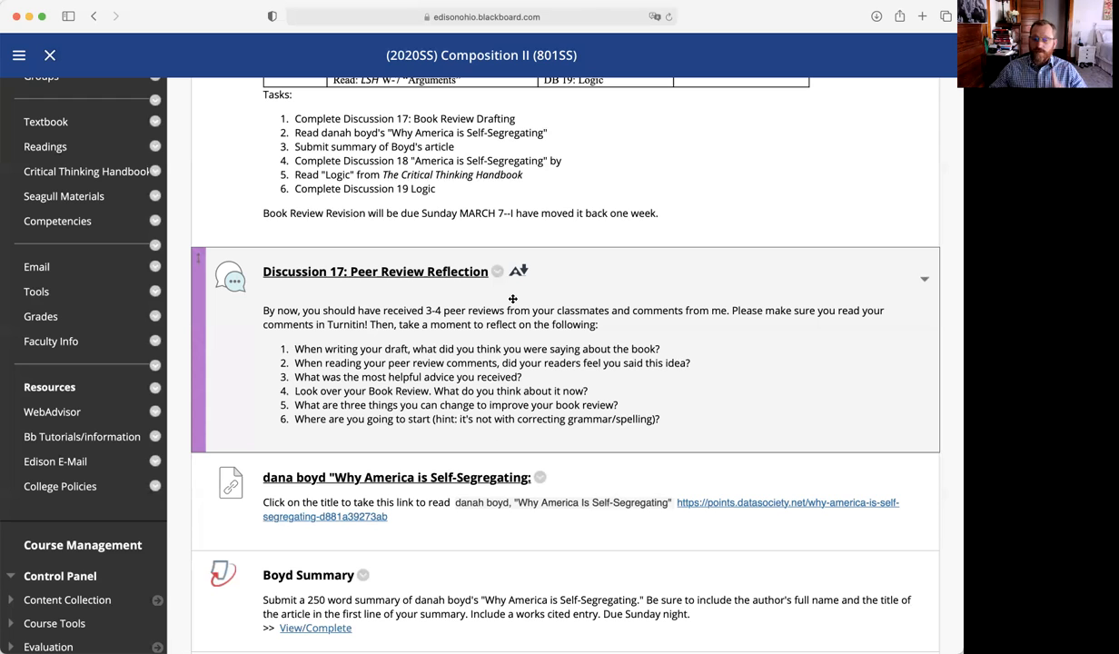
Scroll Week 7 to Discussion 18, Critical Thinking Handbook and Logical Fallacy Chart.
scroll("down", 3)
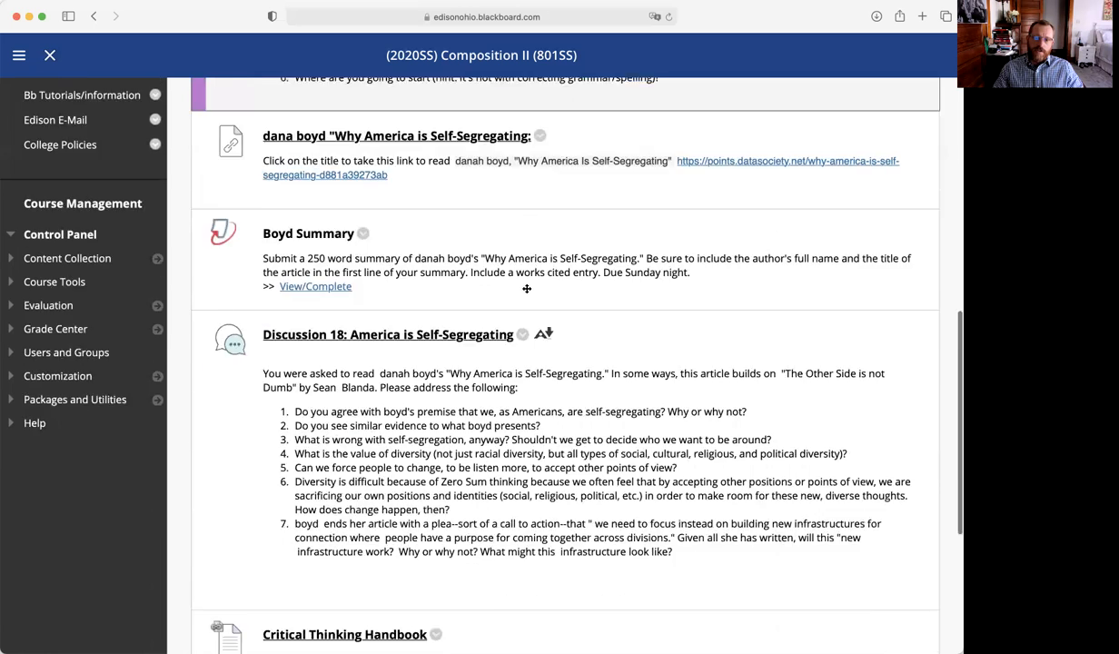
scroll("down", 3)
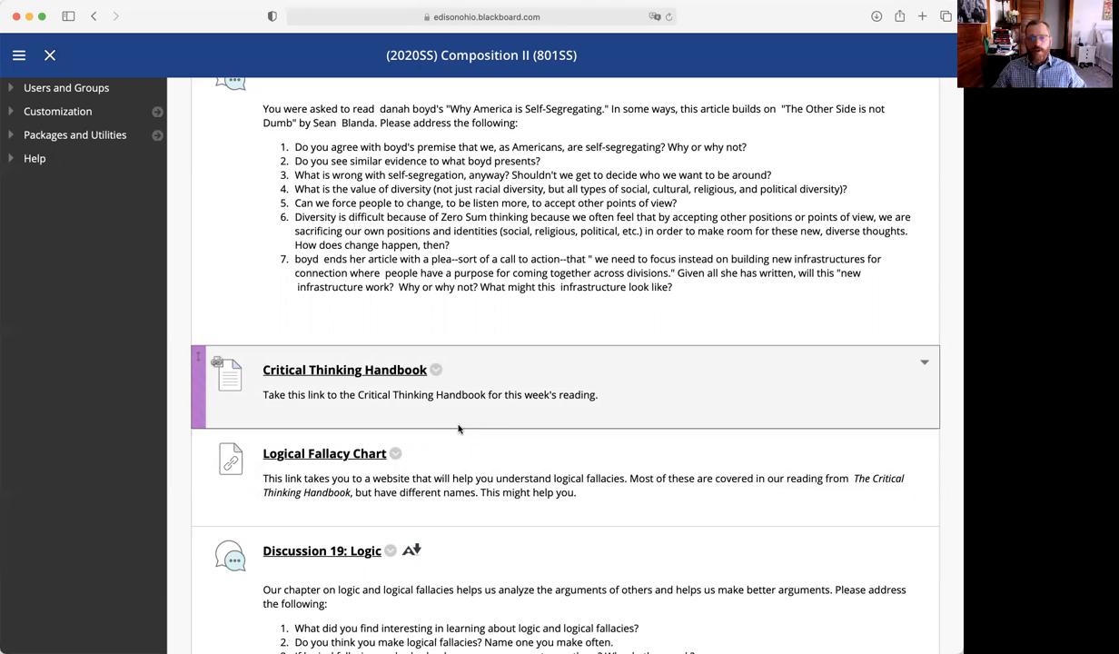
mouse_move(507, 413)
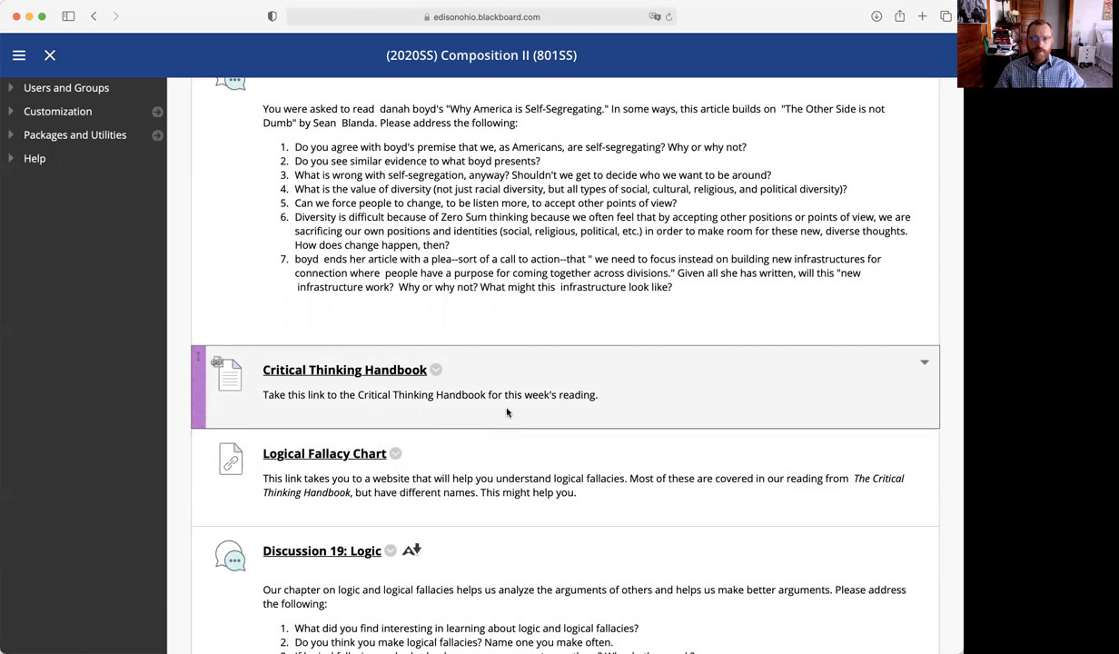
scroll("down", 3)
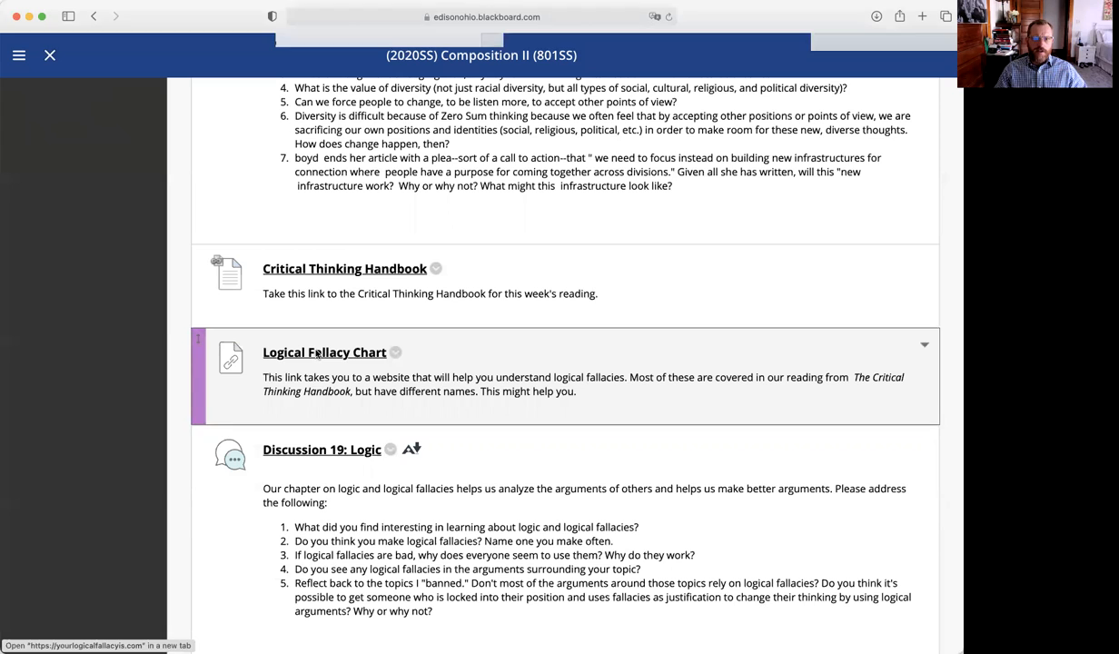
Open the Logical Fallacy Chart in a new tab and scroll the handbook PDF to its fallacy list.
left_click(324, 352)
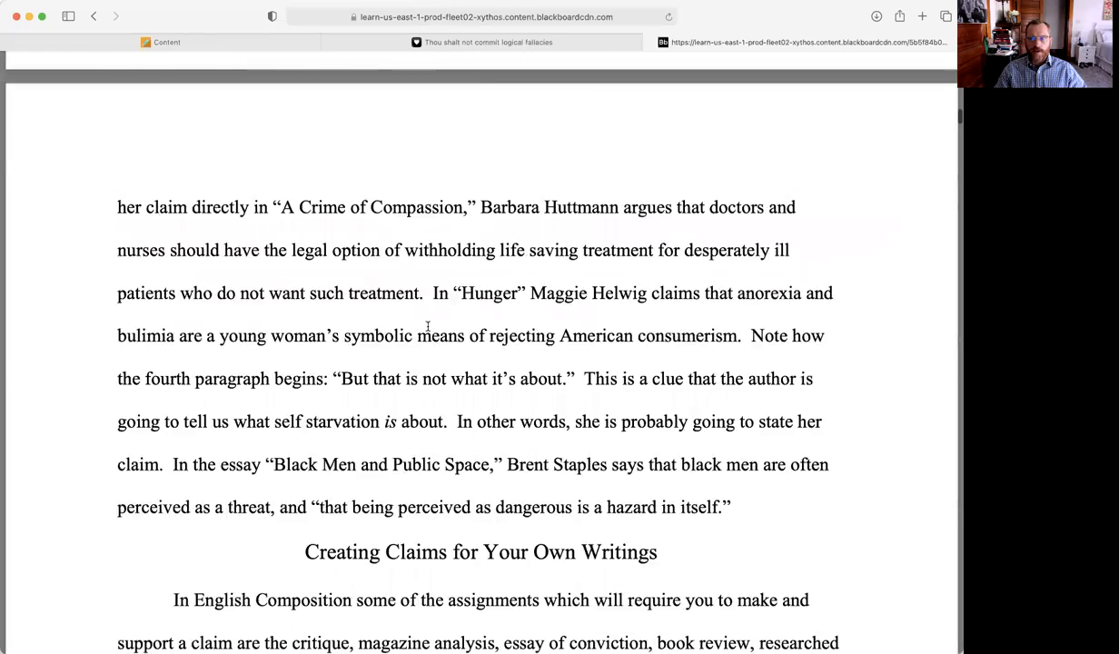
scroll("down", 3)
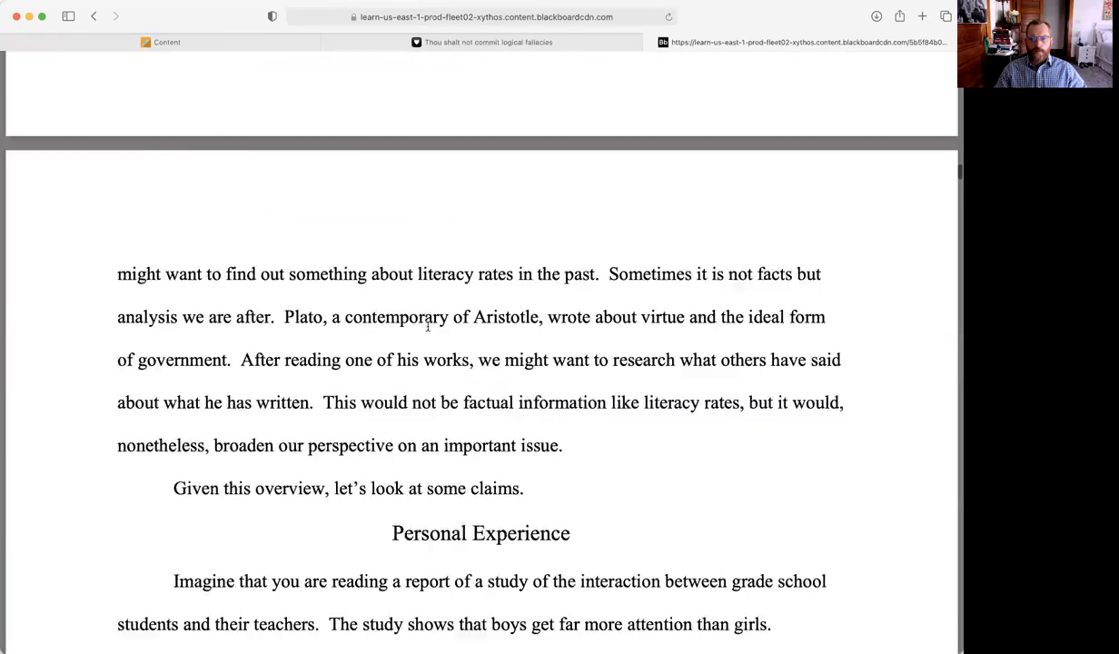
scroll("down", 3)
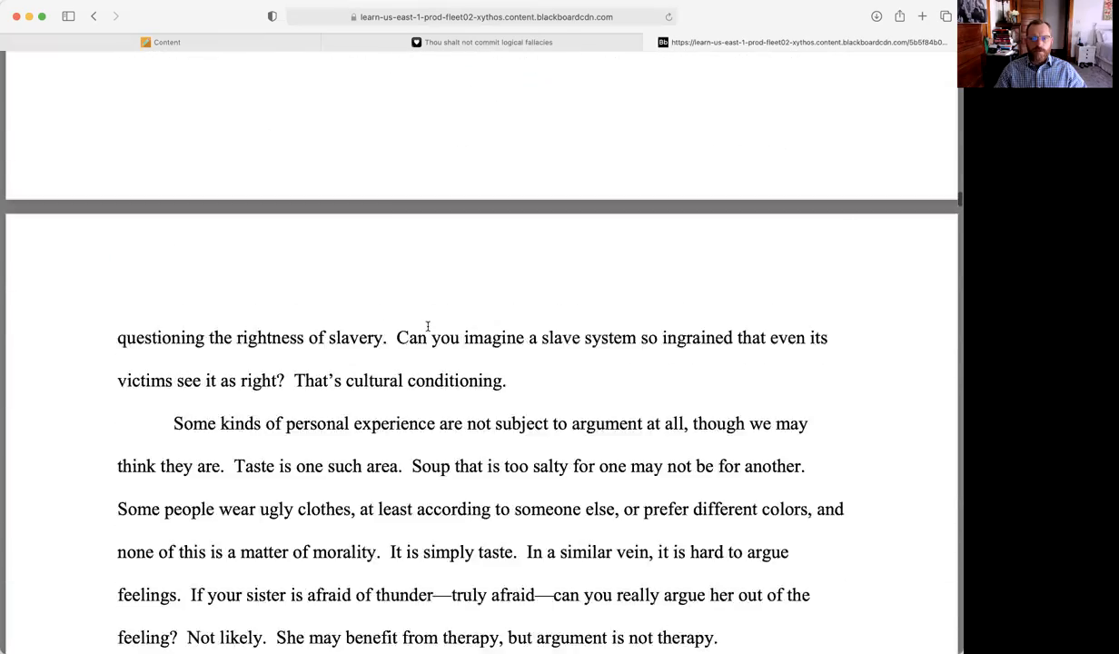
scroll("down", 3)
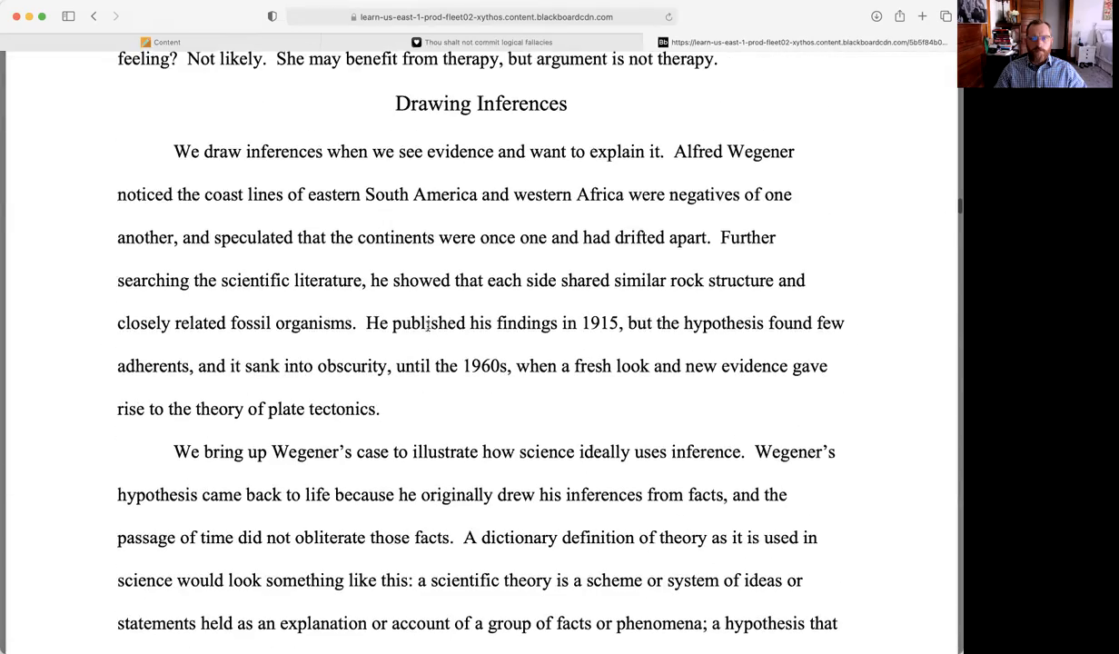
scroll("down", 3)
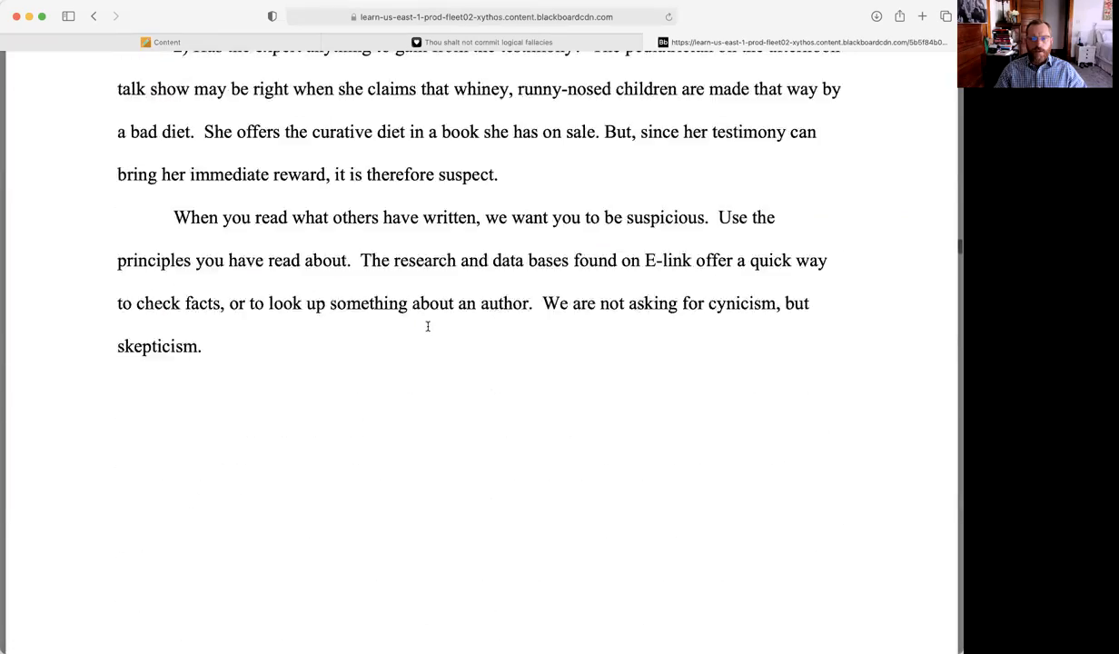
scroll("down", 3)
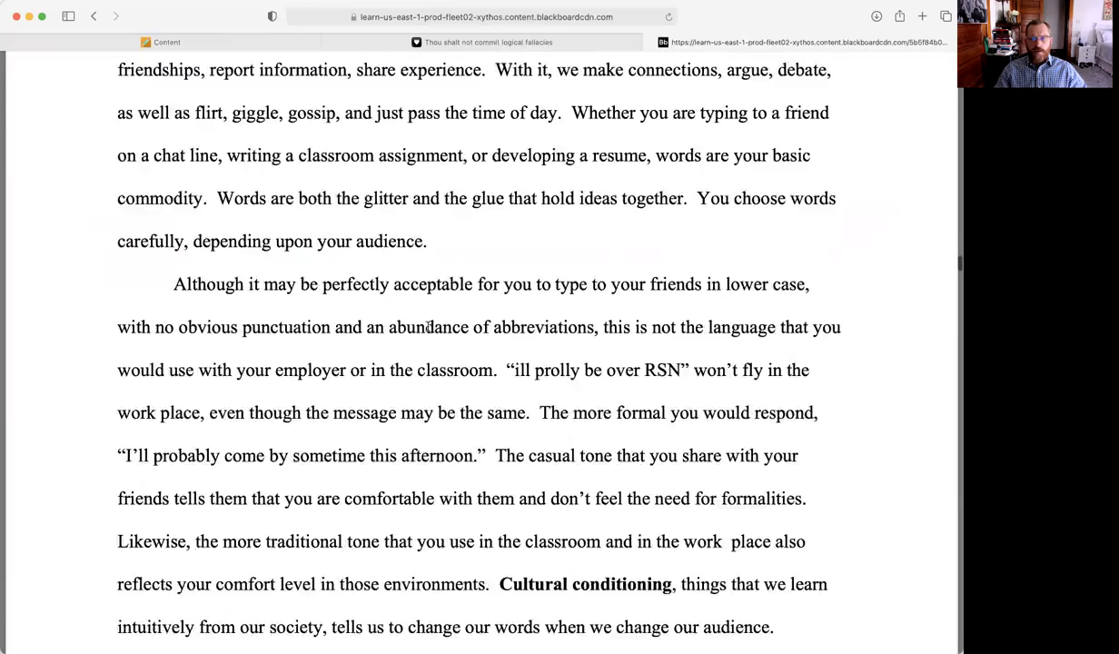
scroll("down", 3)
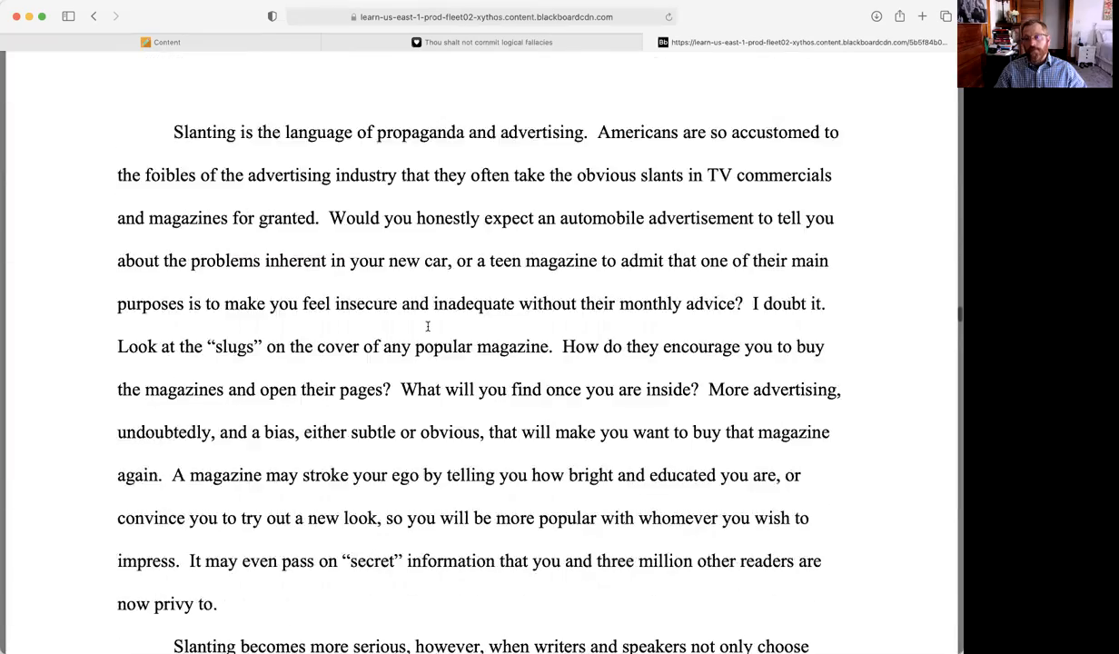
scroll("down", 3)
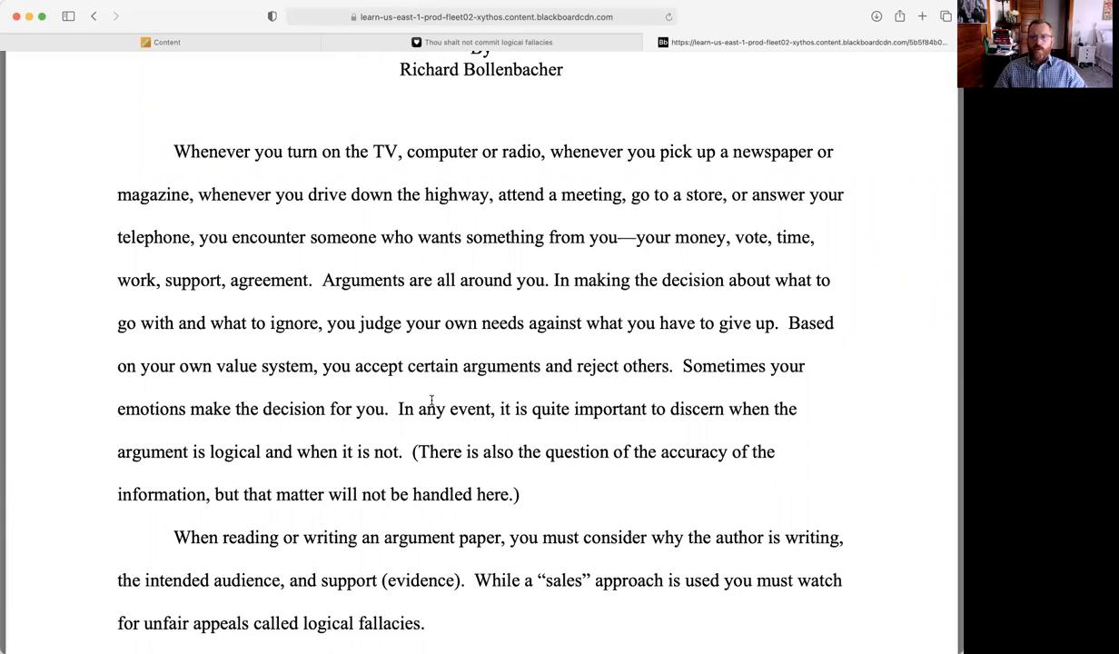
scroll("down", 3)
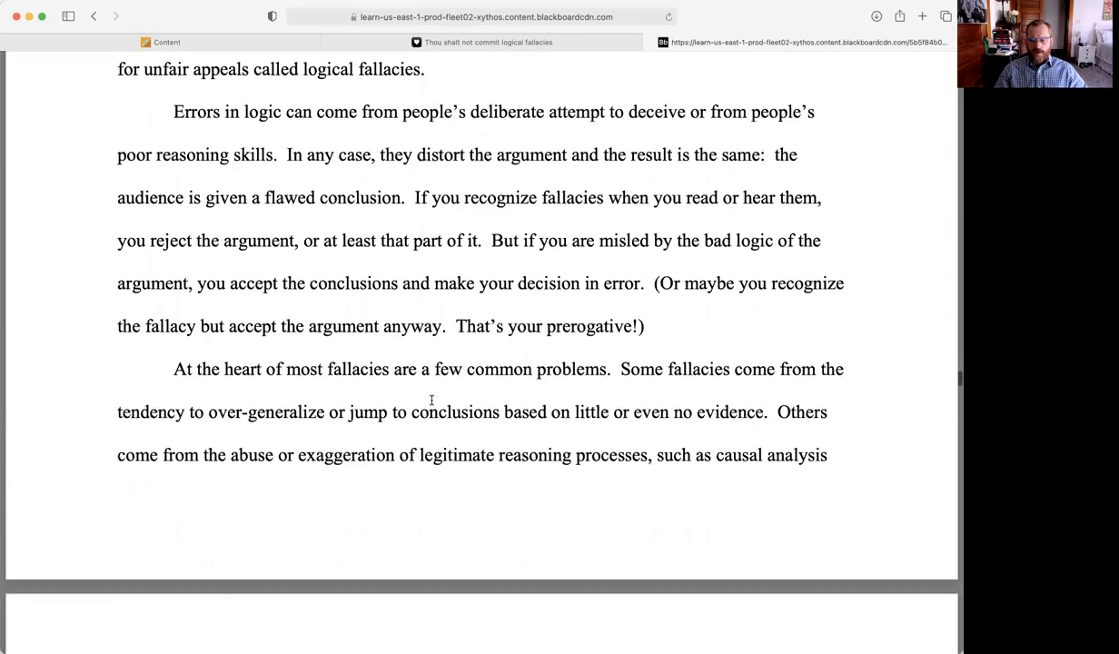
scroll("down", 3)
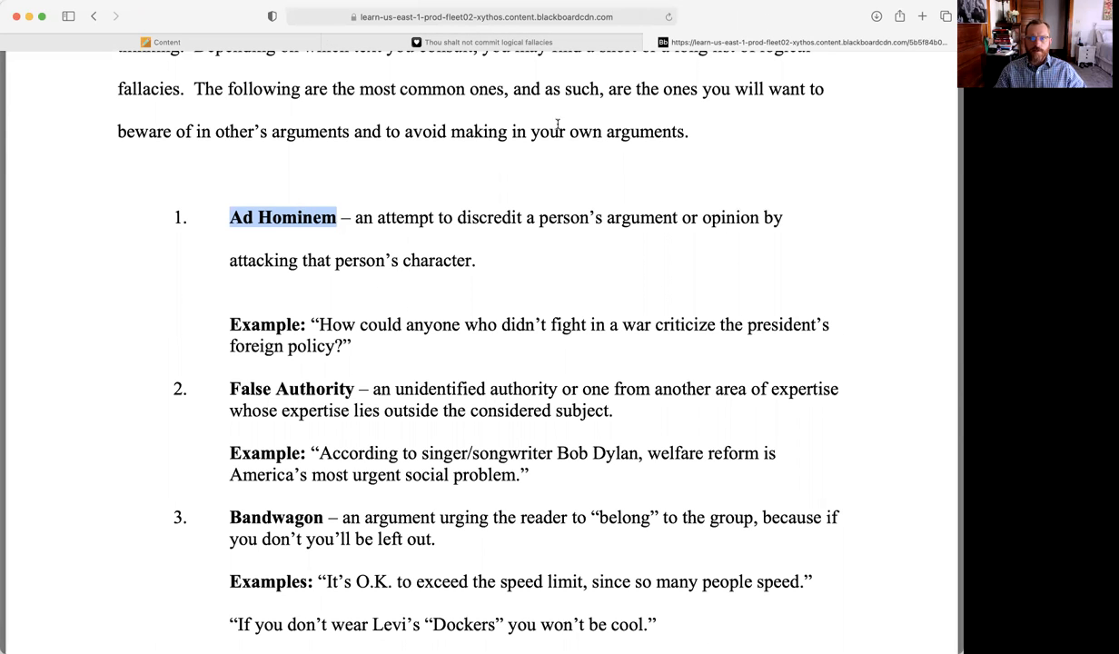
left_click(482, 41)
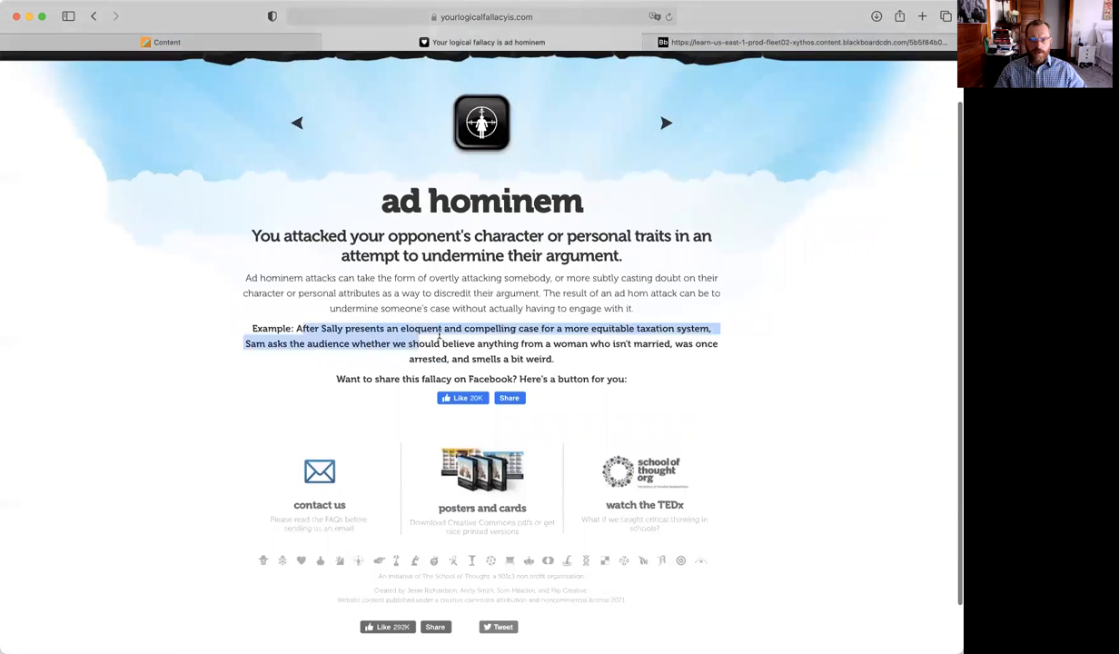
On the ad hominem page, highlight and clear the example text, then reselect it.
left_click(722, 351)
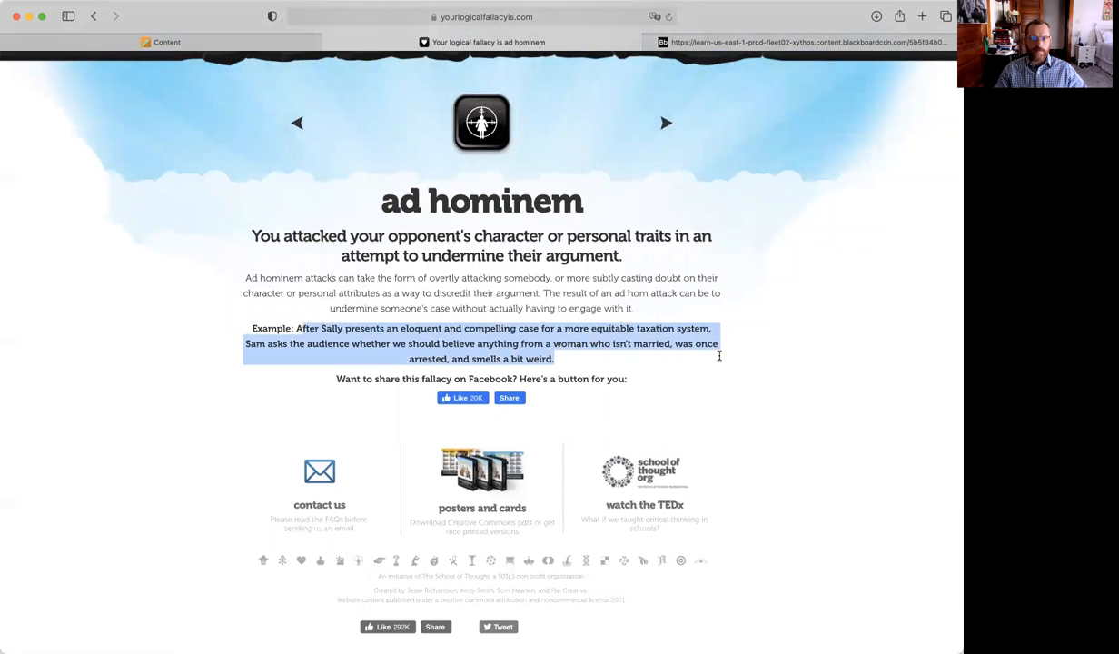
mouse_move(661, 355)
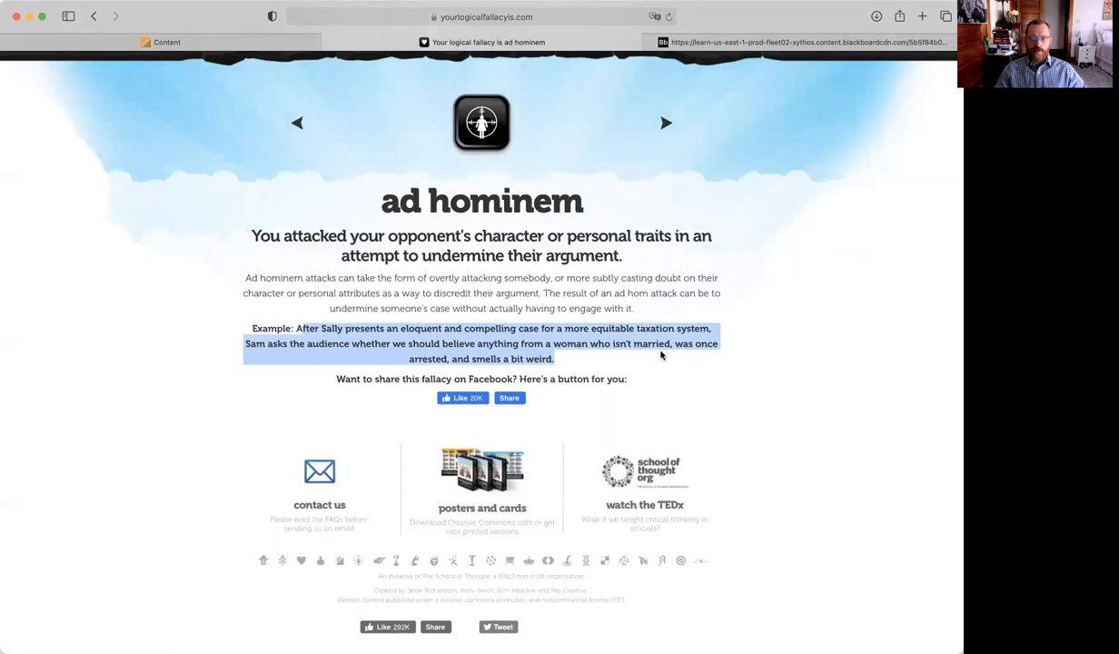
left_click(540, 357)
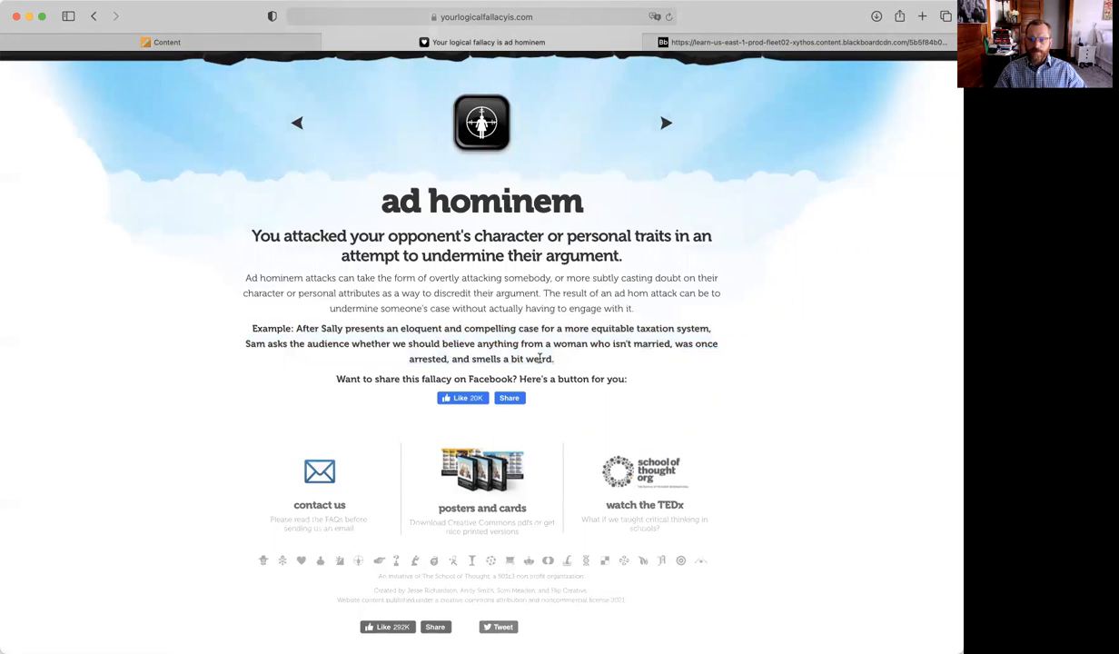
left_click_drag(449, 343, 554, 359)
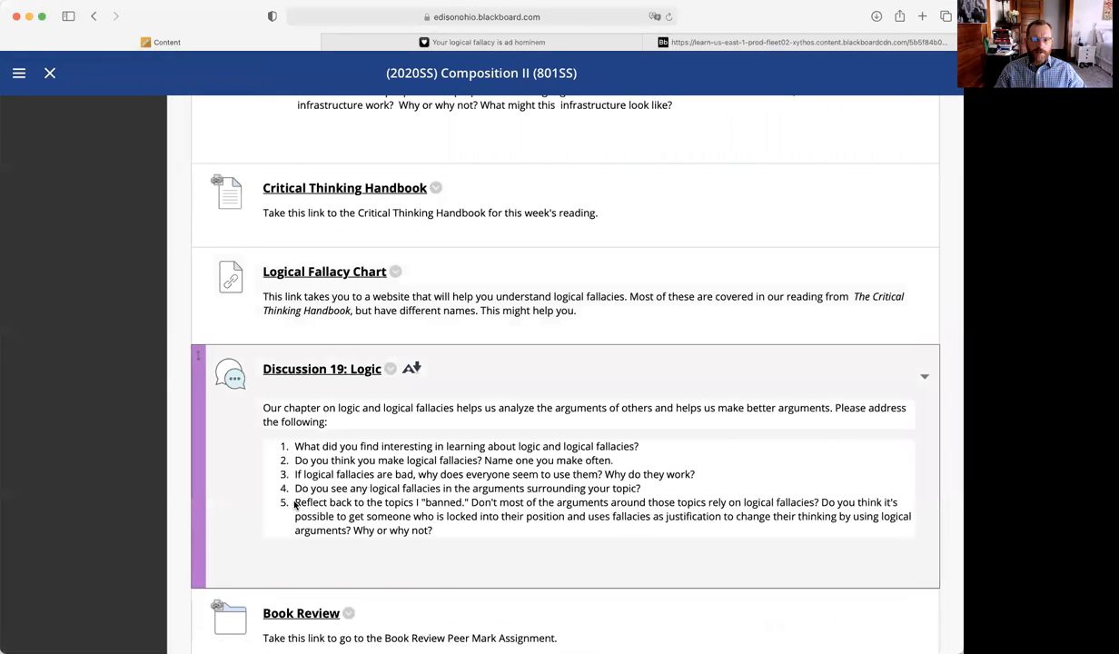
Highlight Discussion 19's fifth question, then return to the top of the Week 7 page.
left_click_drag(295, 502, 433, 529)
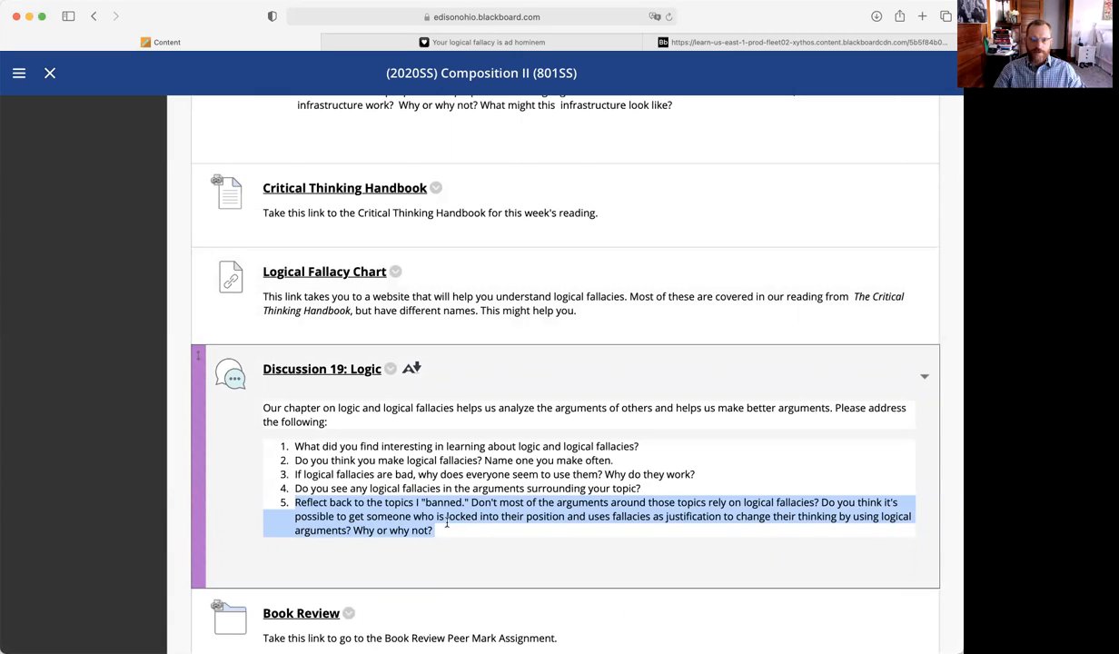
left_click(19, 73)
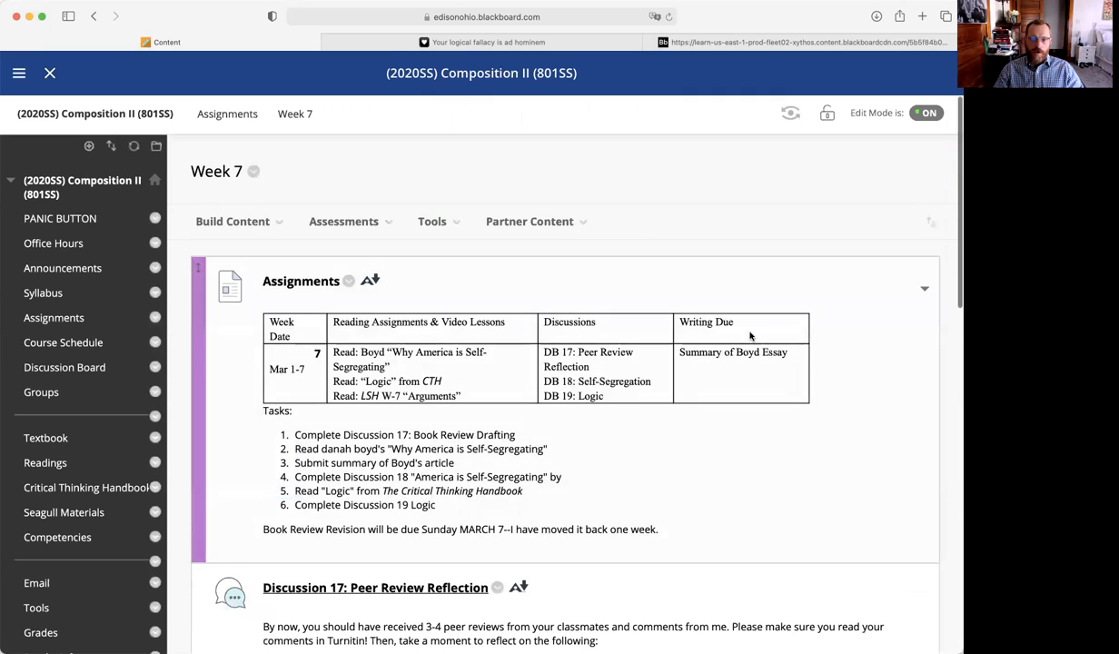
Highlight the note that the Book Review Revision is now due Sunday March 7.
scroll("down", 3)
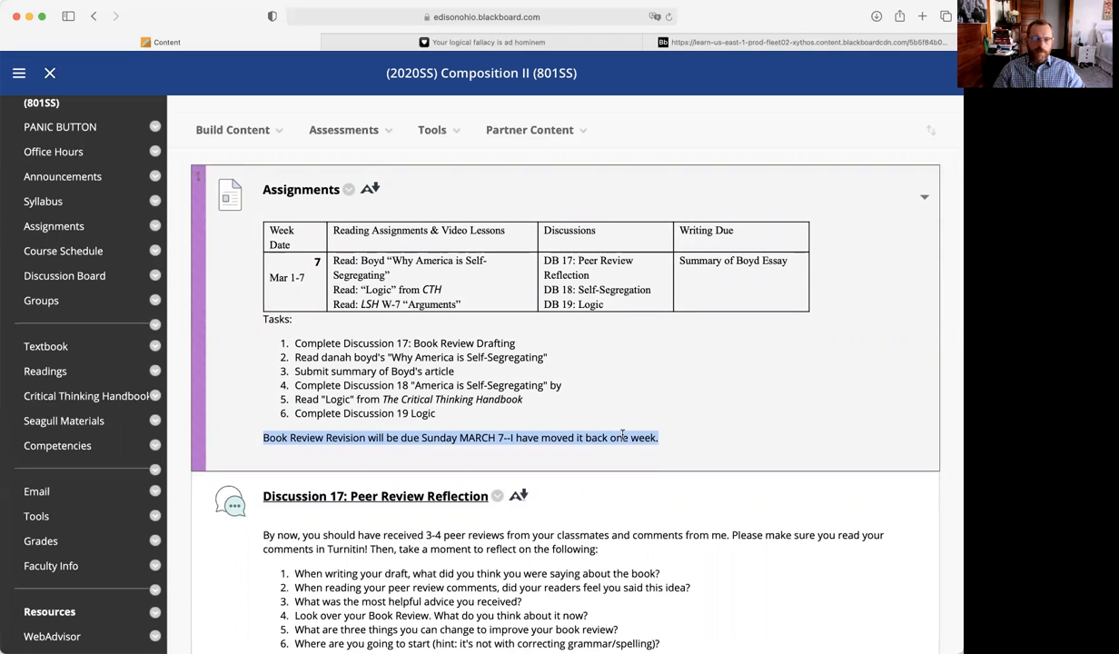
mouse_move(560, 402)
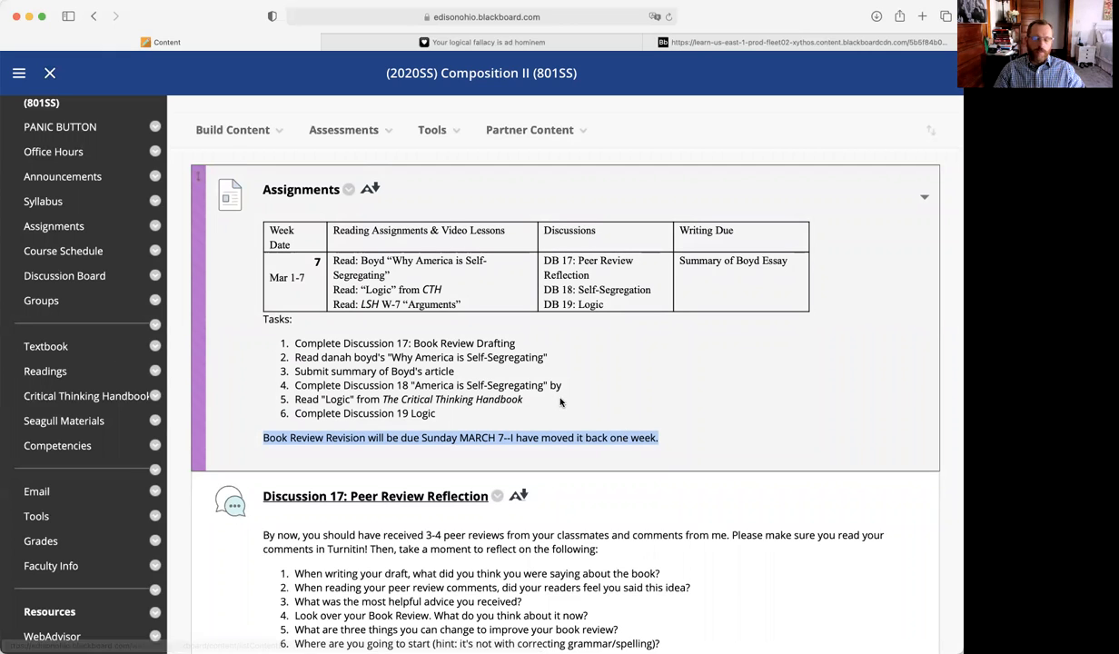
mouse_move(566, 402)
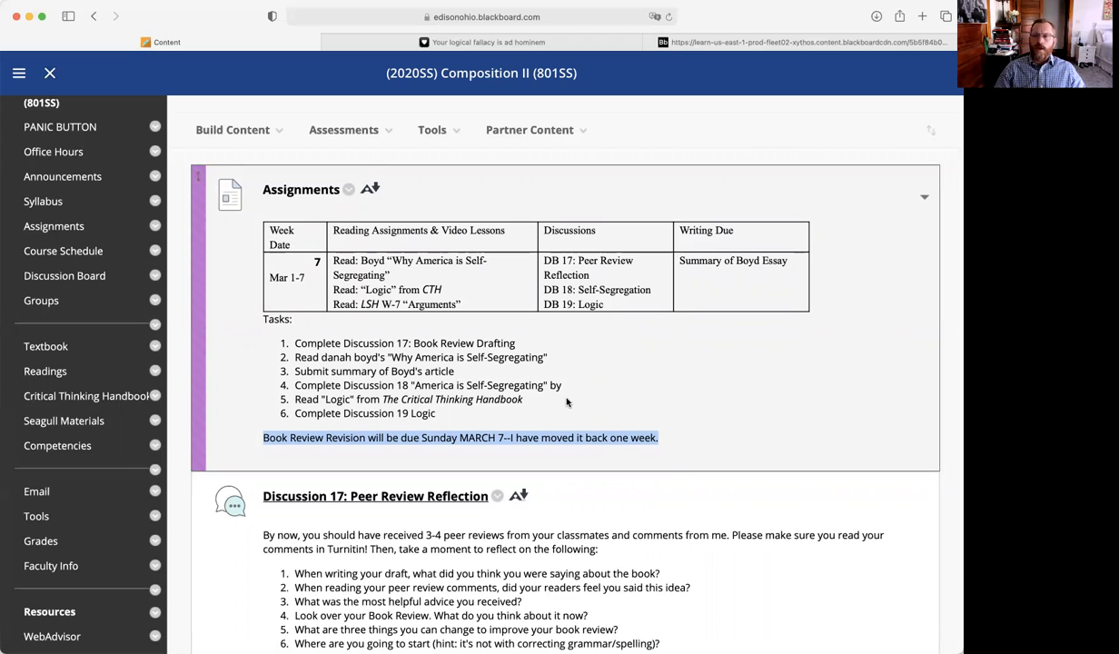
left_click(529, 129)
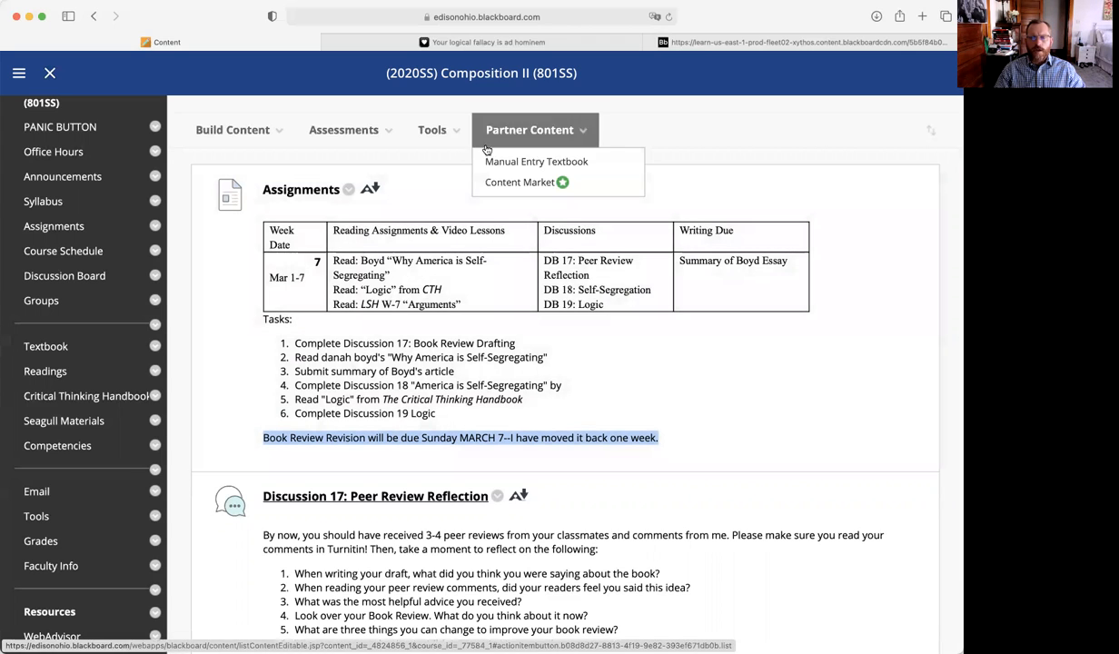